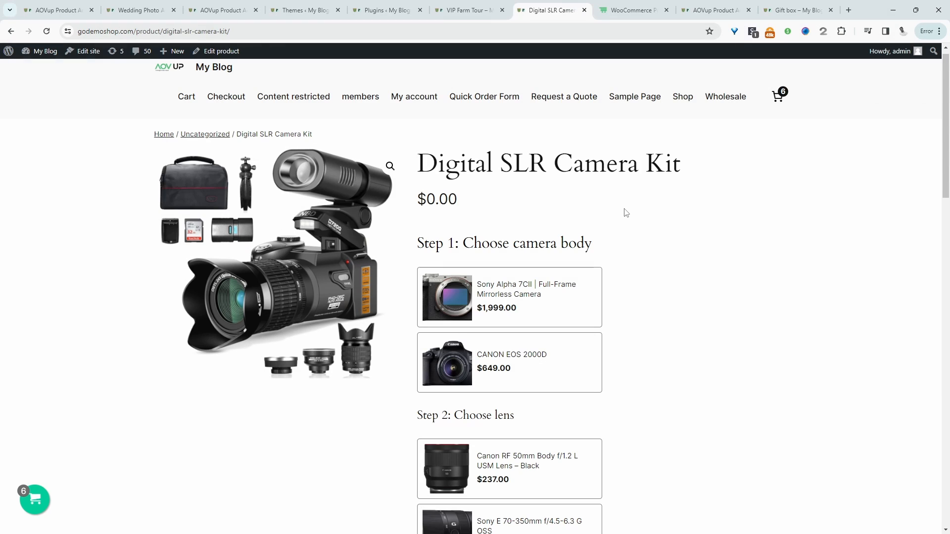
- Choose the camera body, lens and Lexar Silver Pro 128GB SD card for the kit
scroll("down", 3)
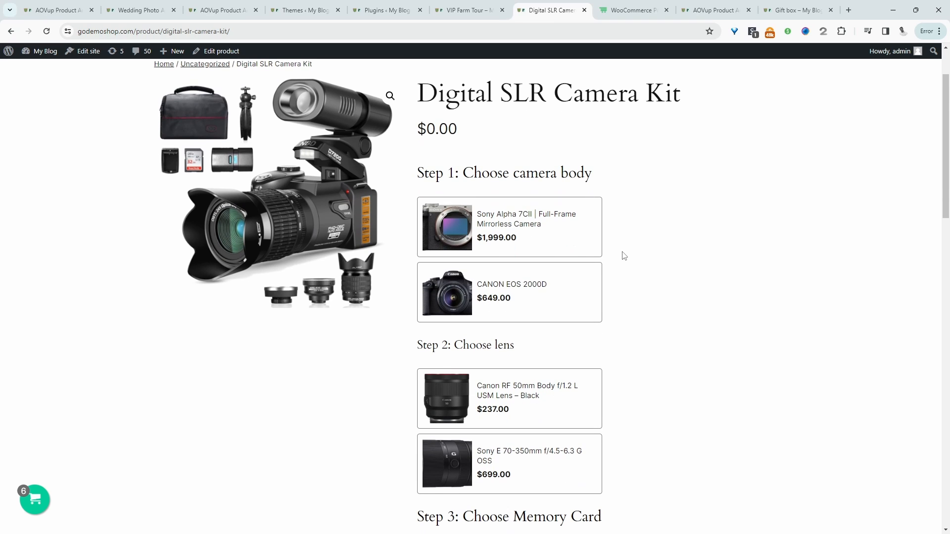
left_click(509, 292)
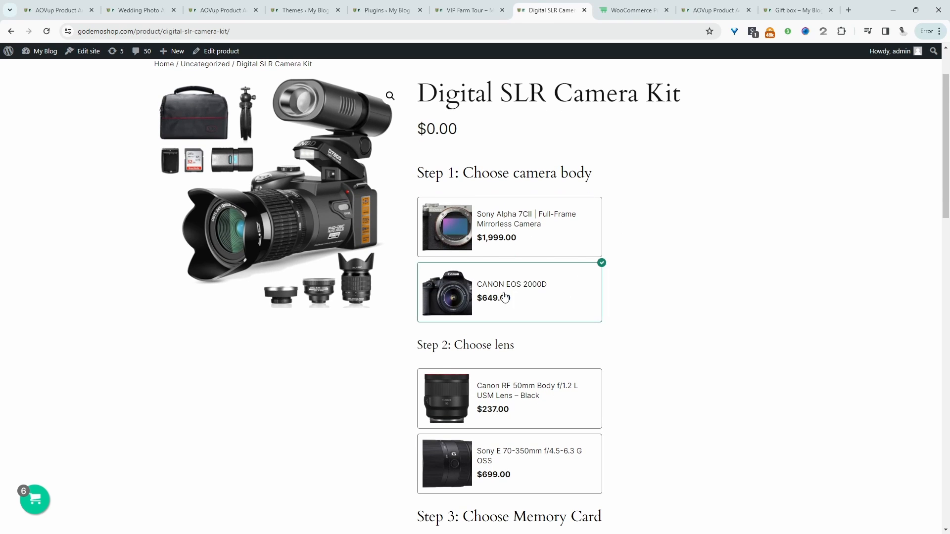
scroll("down", 3)
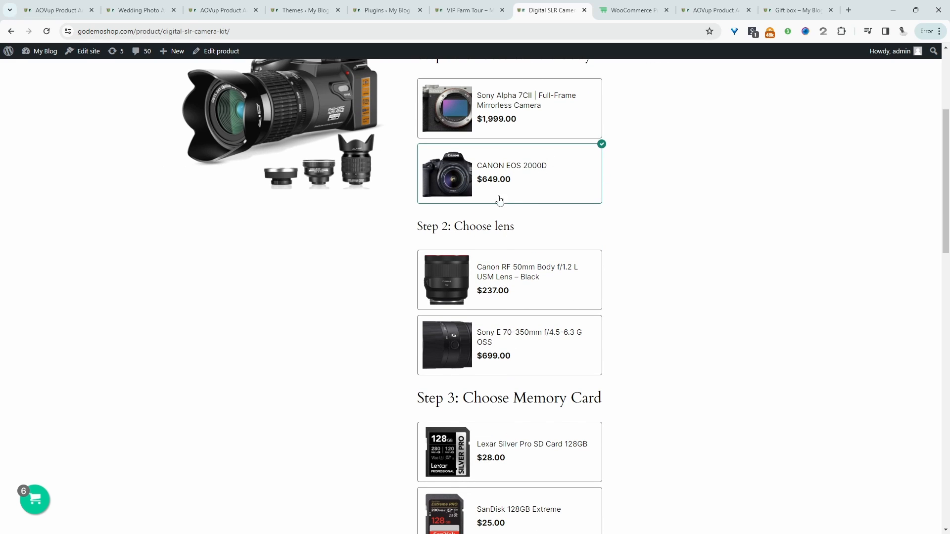
mouse_move(515, 313)
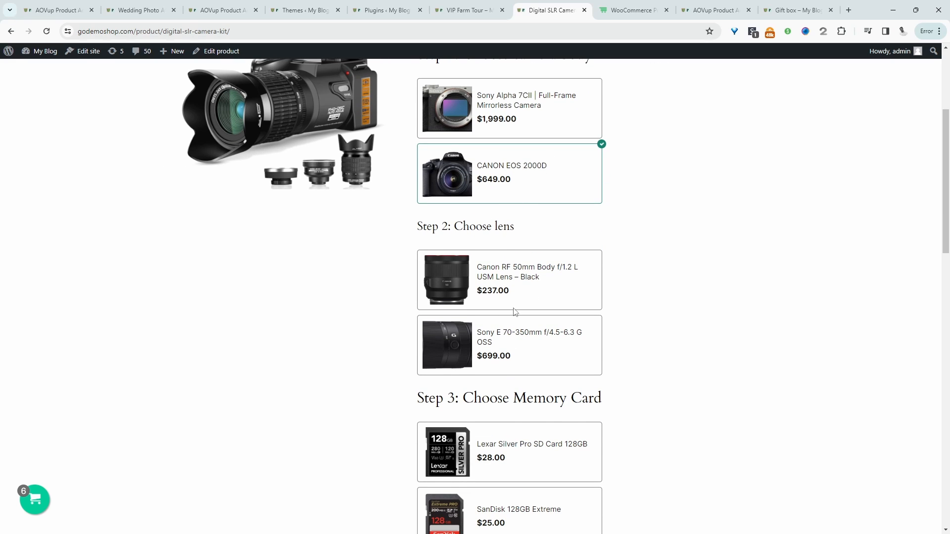
scroll("down", 3)
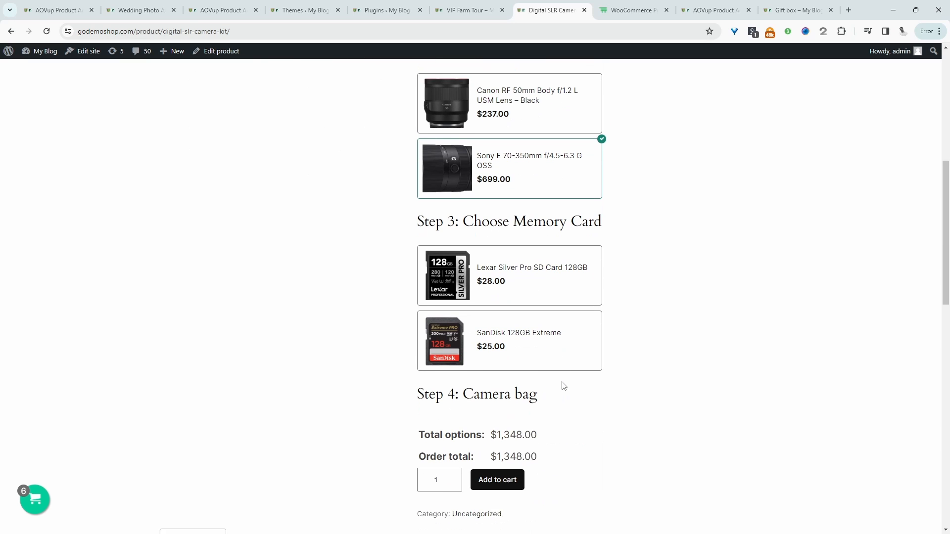
left_click(508, 275)
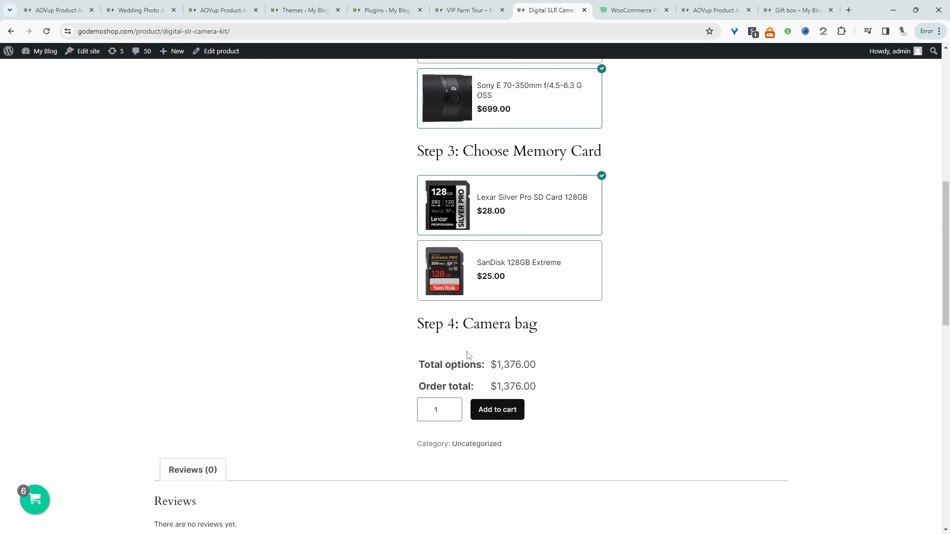
mouse_move(484, 354)
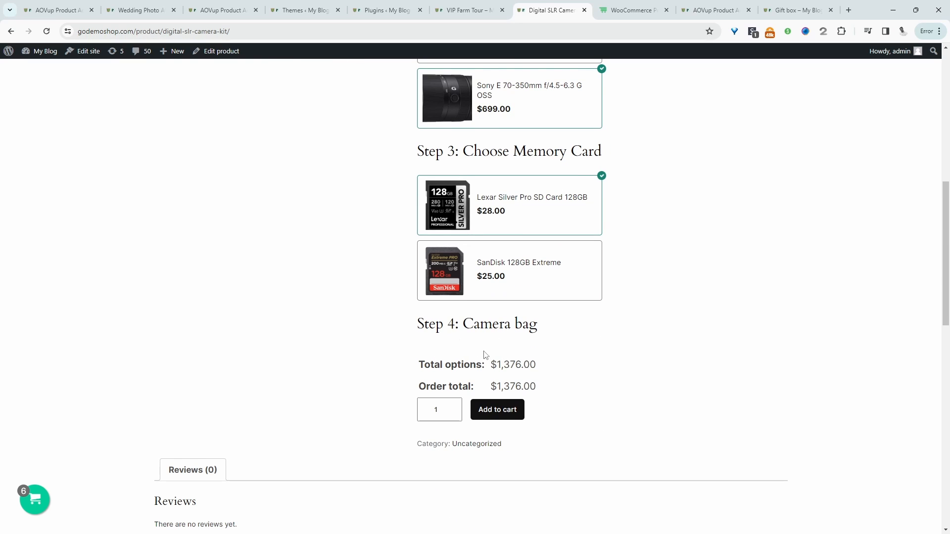
mouse_move(433, 349)
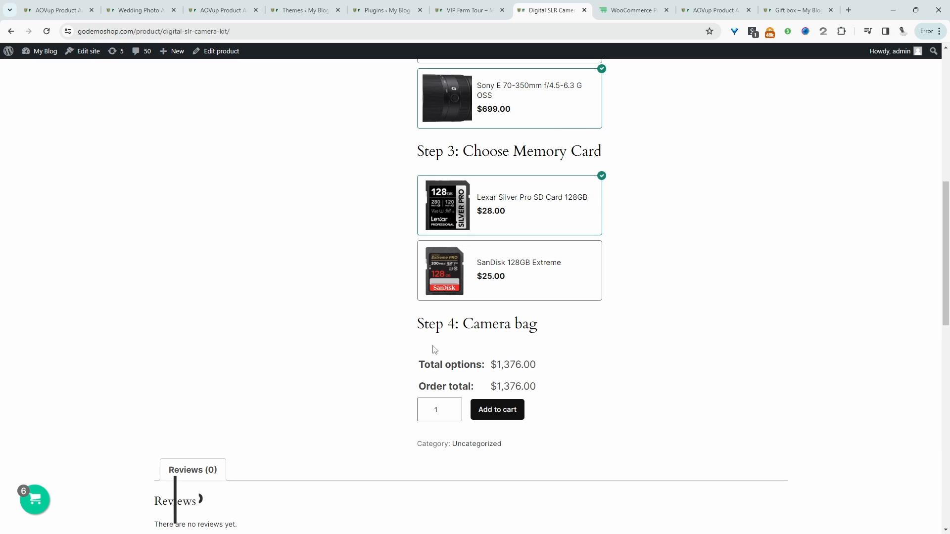
- Tick Include Free Bag in Step 4, bringing the total to $2,726, and return to admin
scroll("up", 3)
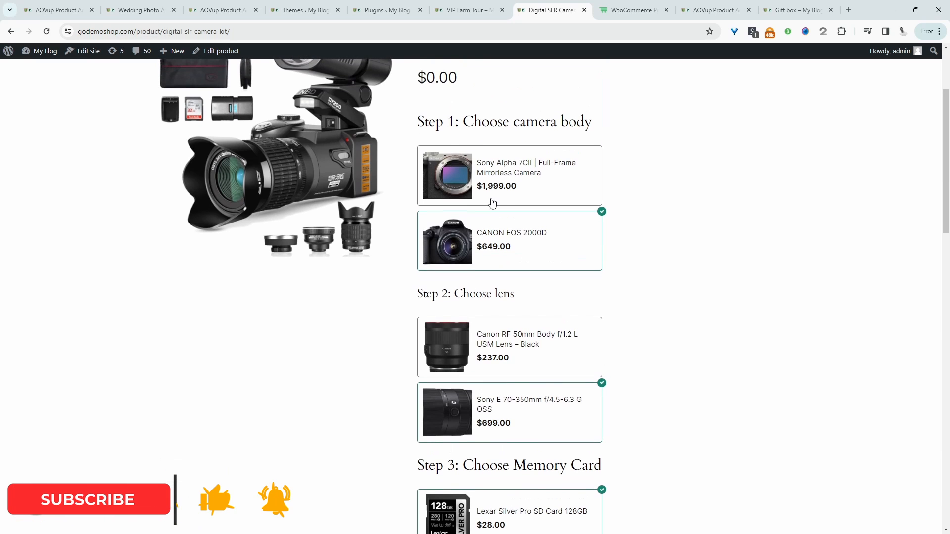
scroll("down", 3)
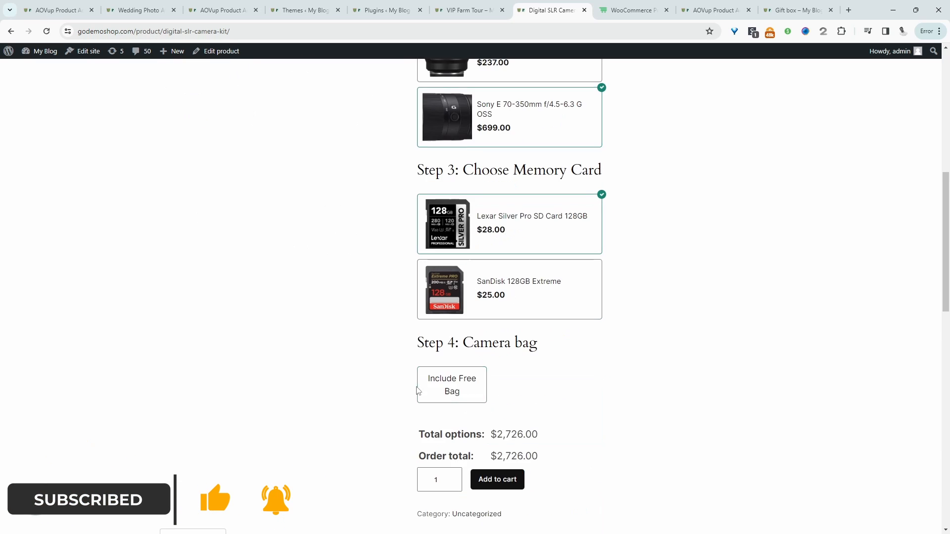
mouse_move(451, 385)
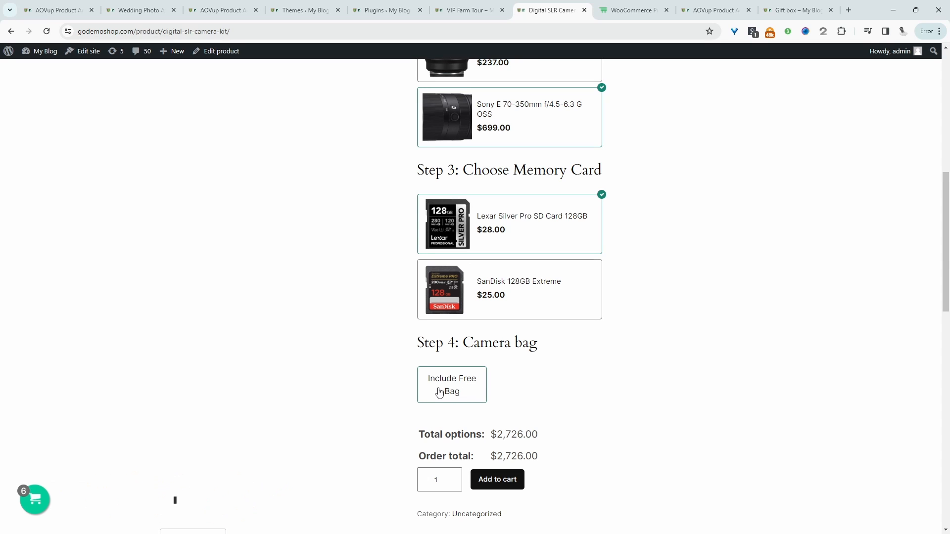
left_click(451, 385)
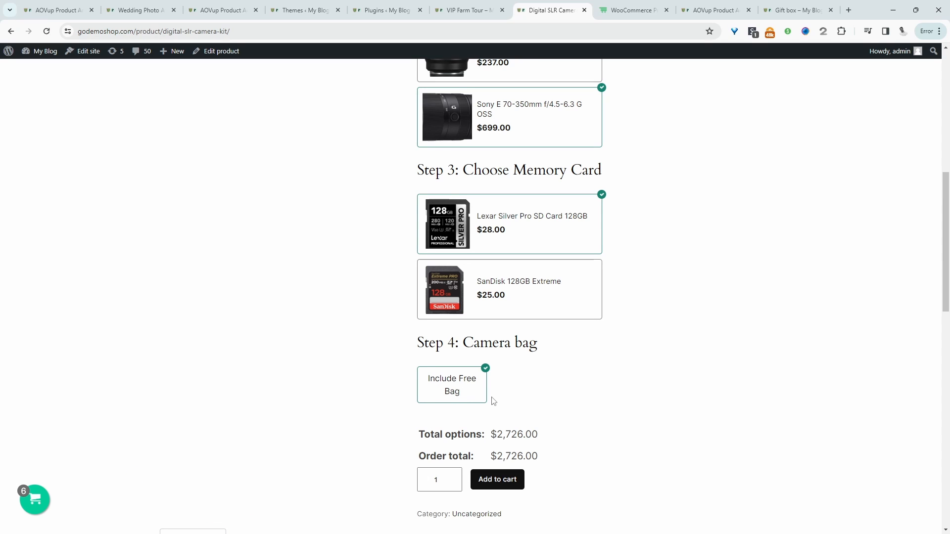
scroll("up", 3)
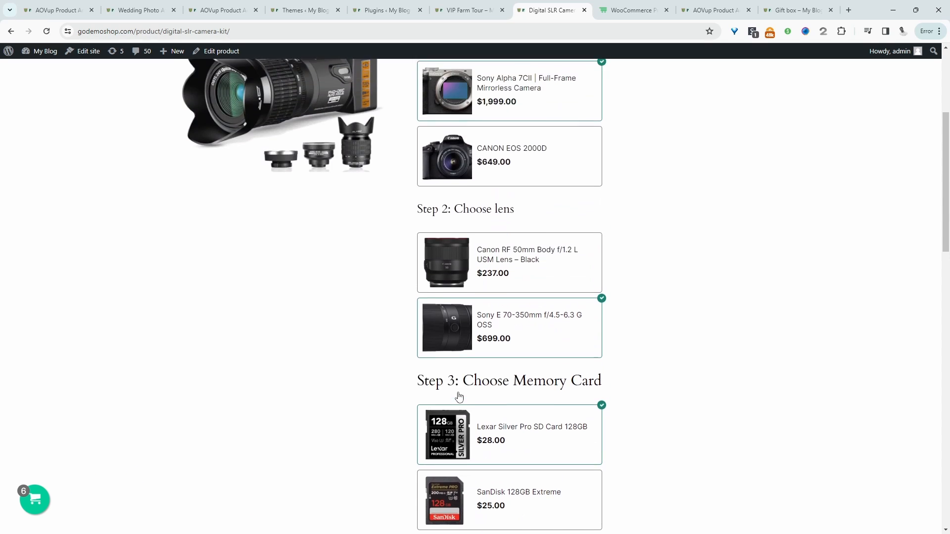
scroll("up", 3)
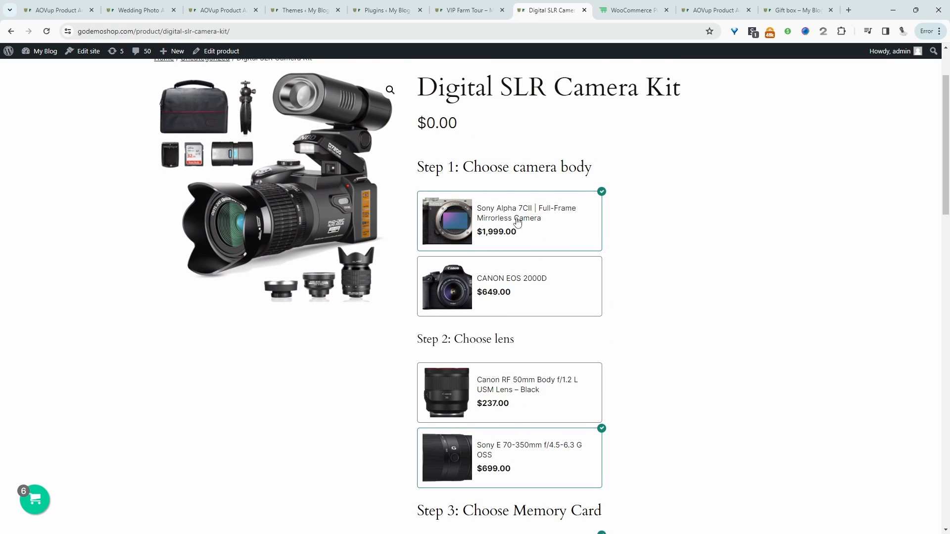
mouse_move(544, 413)
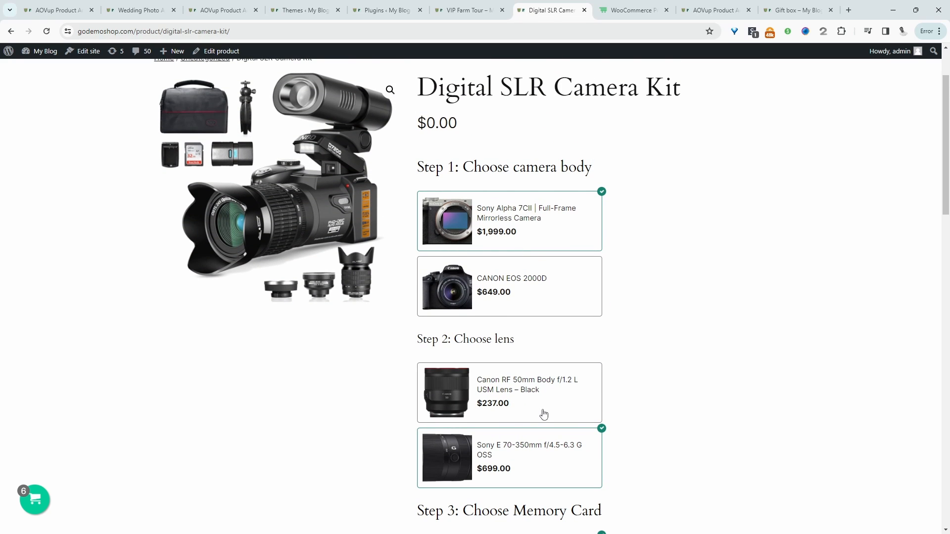
left_click(632, 10)
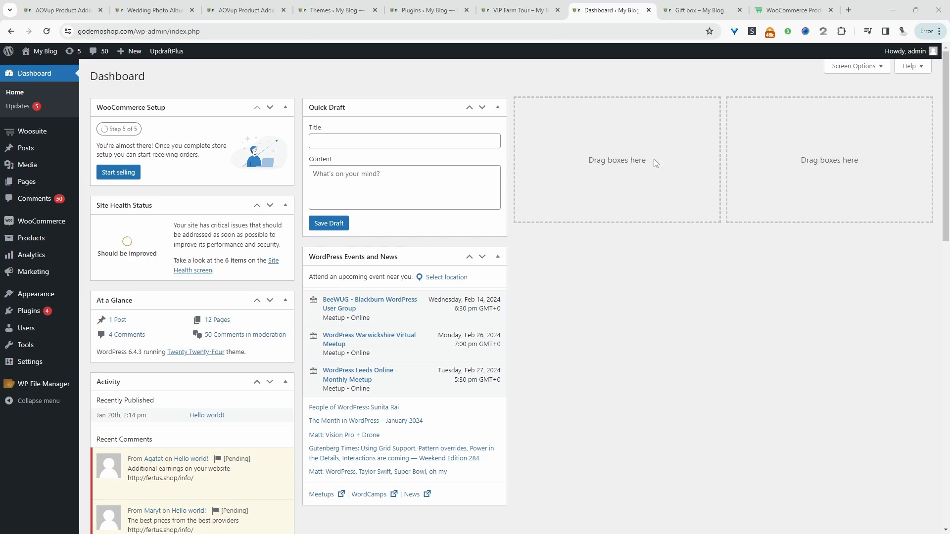
mouse_move(104, 325)
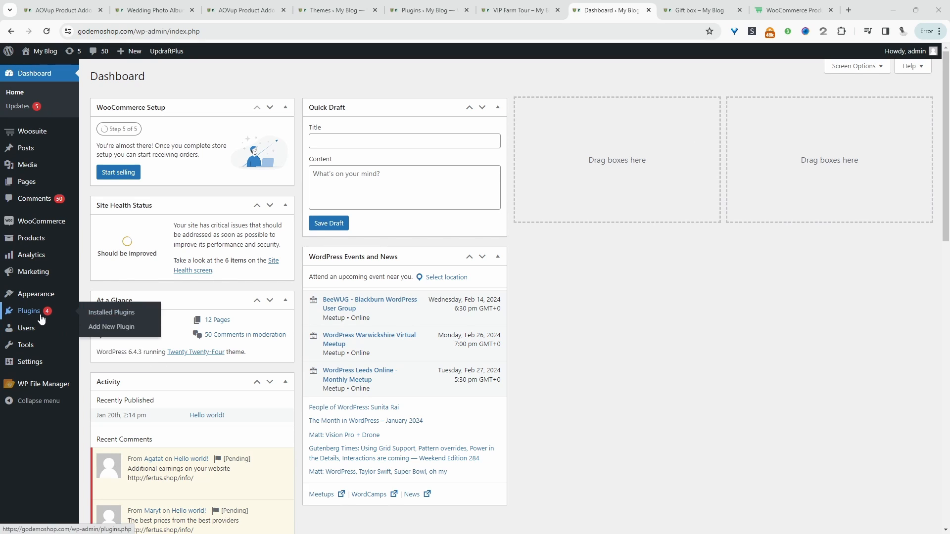
mouse_move(112, 327)
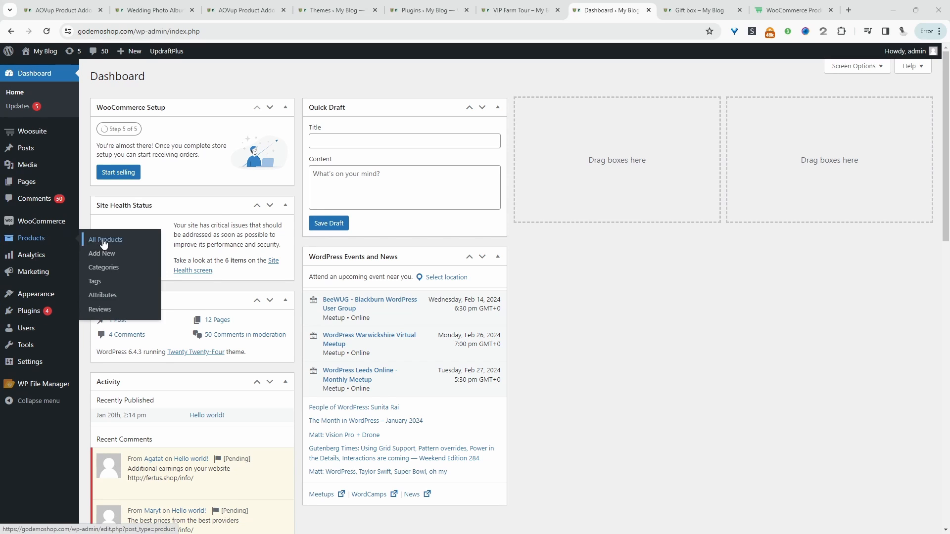
- Go from the Dashboard to Products > All Products
left_click(105, 240)
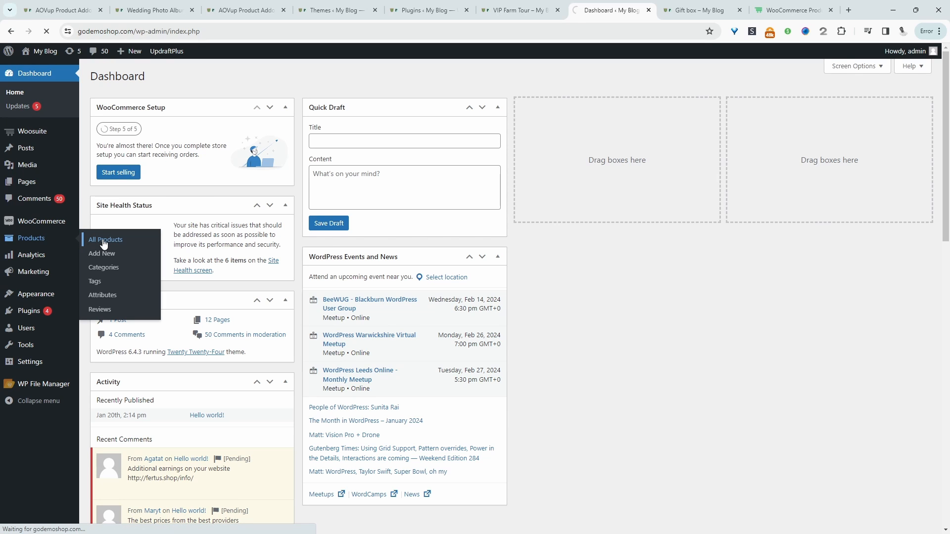
left_click(105, 240)
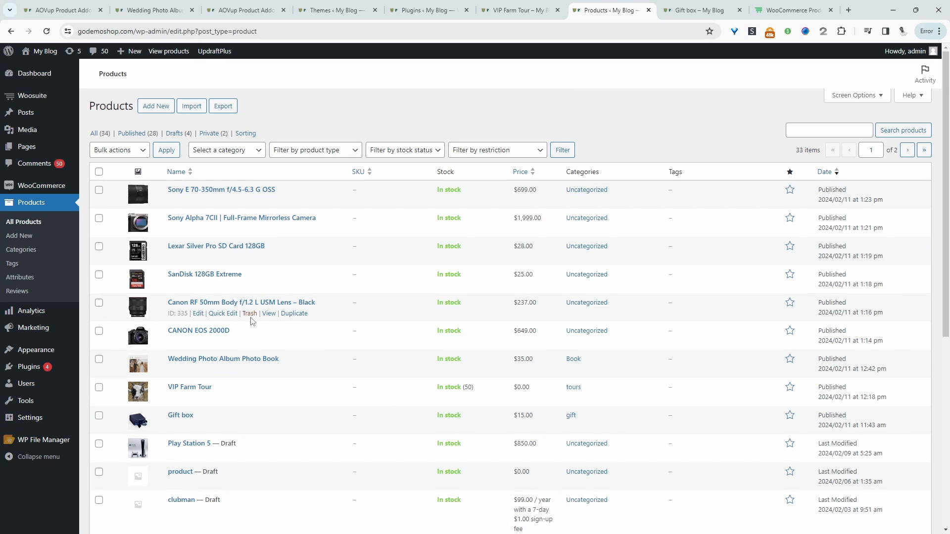
mouse_move(158, 320)
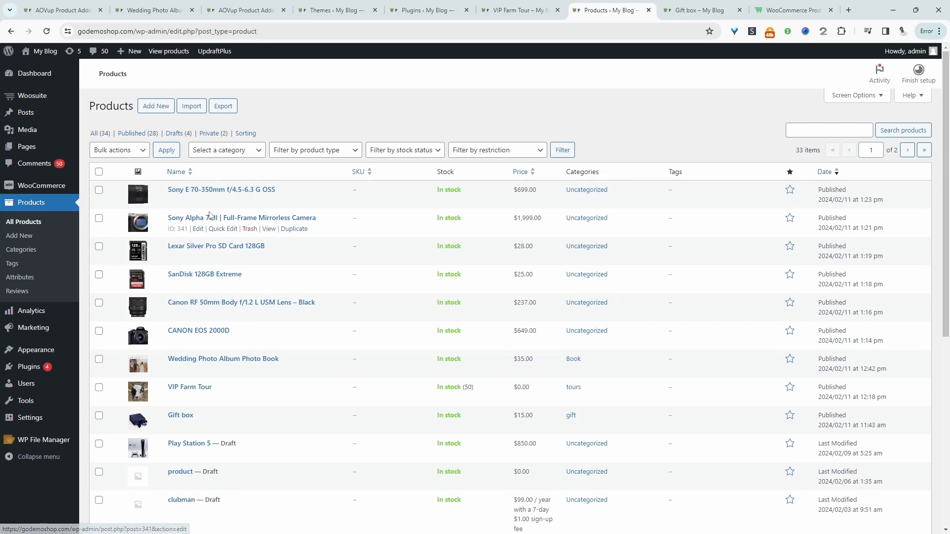
mouse_move(235, 187)
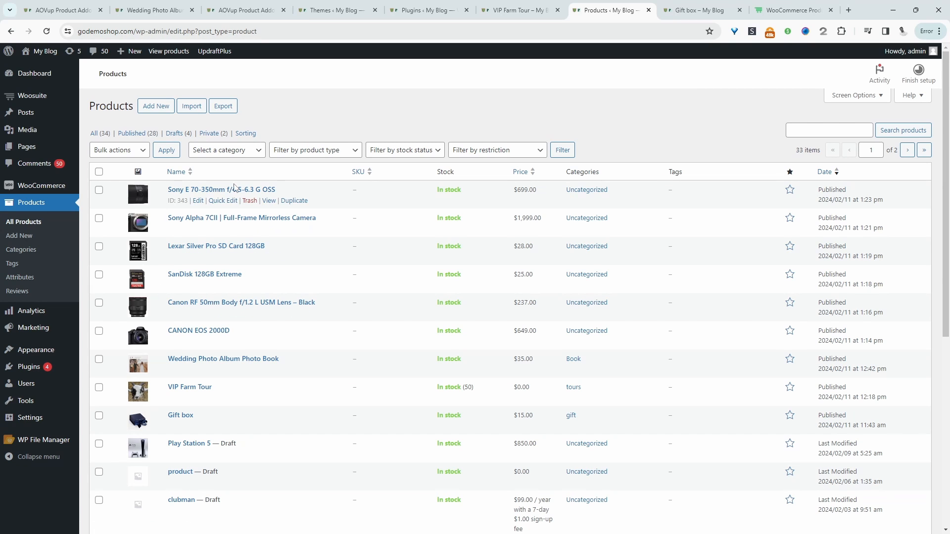
mouse_move(194, 220)
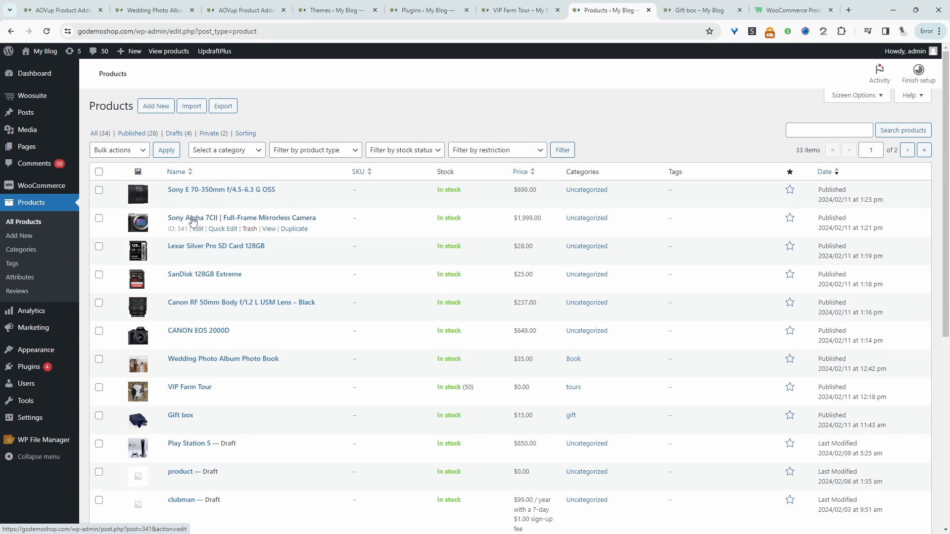
mouse_move(203, 314)
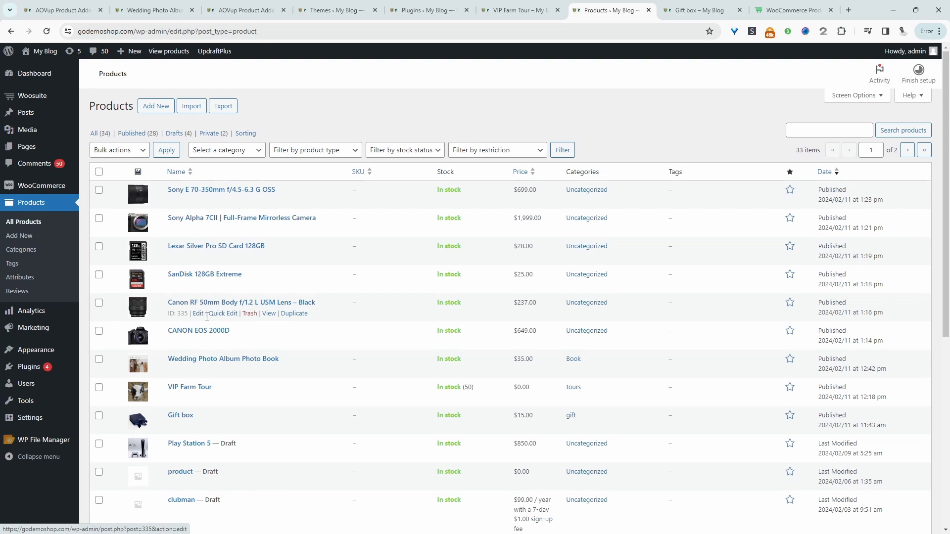
mouse_move(157, 343)
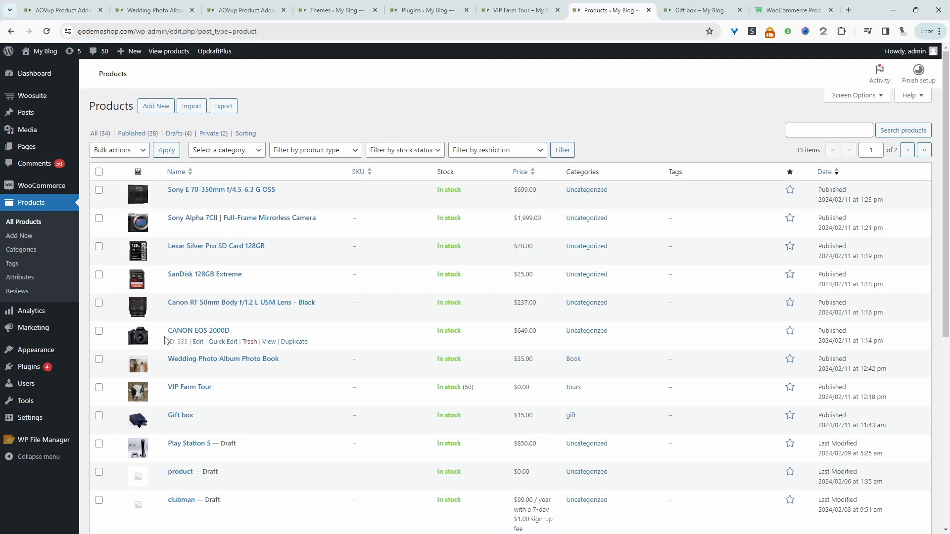
mouse_move(236, 116)
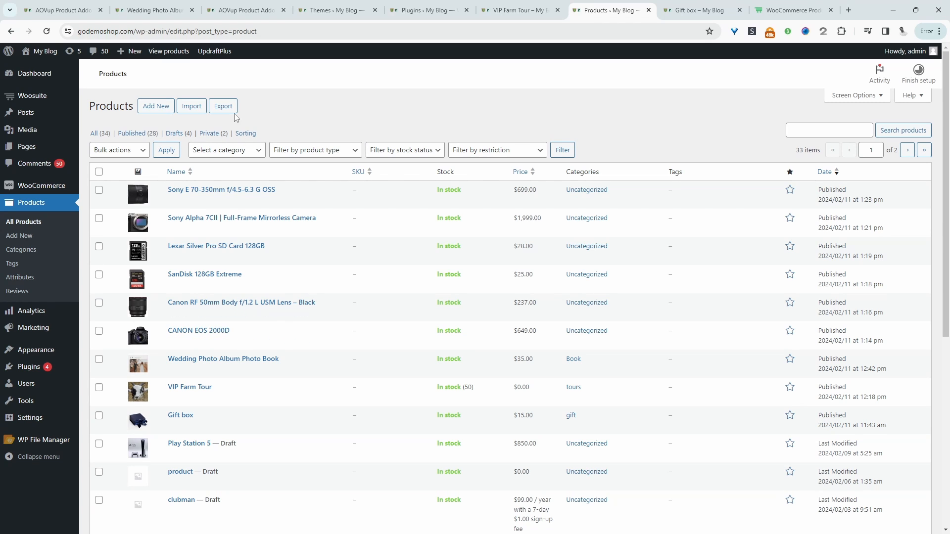
- Start a new product from the 33-item product list via Add New
left_click(155, 106)
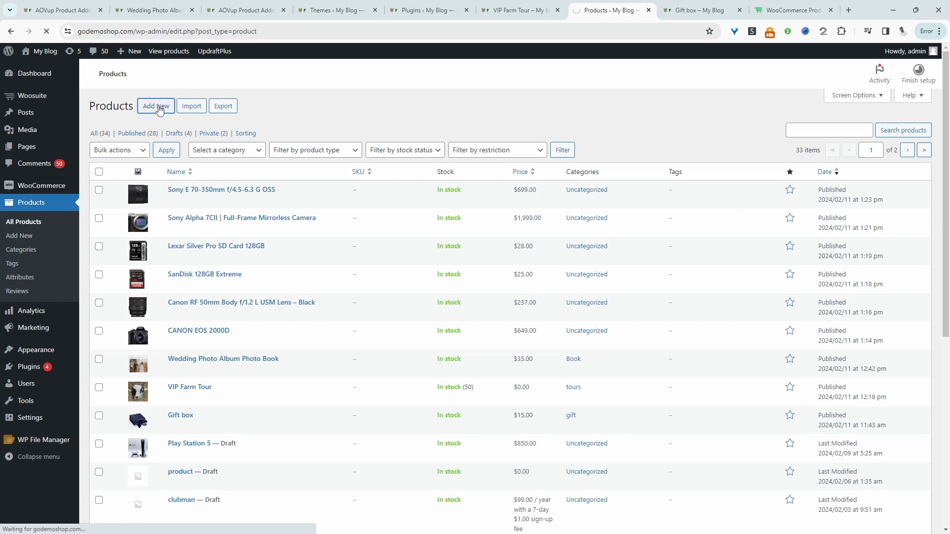
- Name the product 'Digital SLR Camera Kit' and upload the camera kit photo as its image
left_click(155, 106)
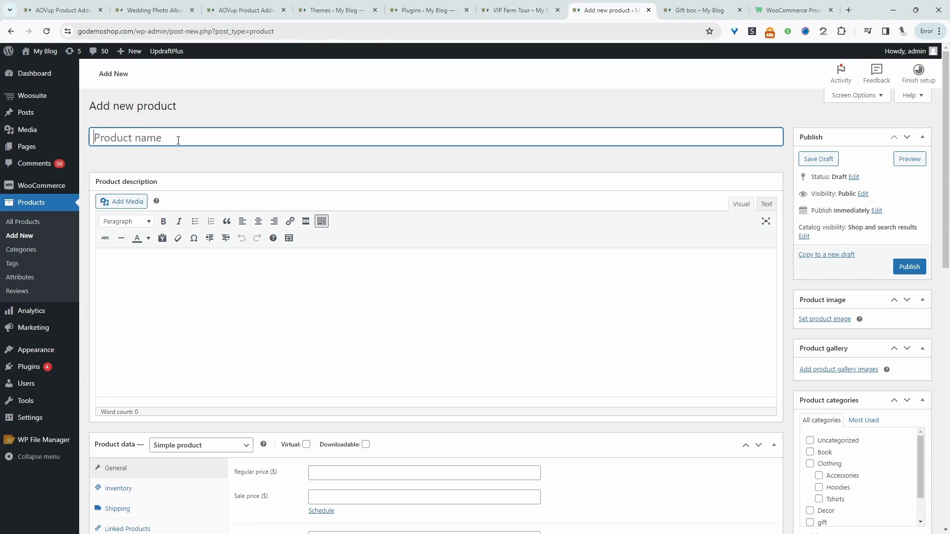
type("Digital SLR Camera Kit")
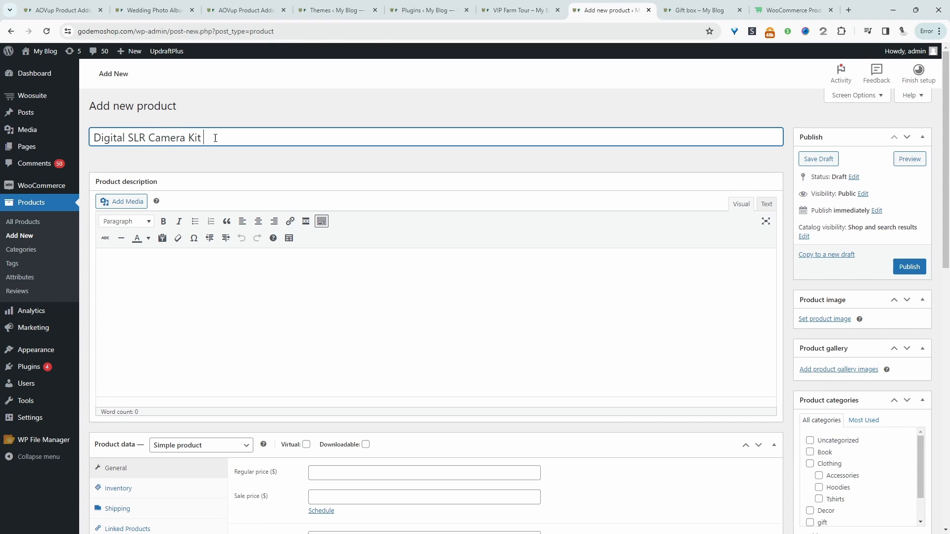
left_click(817, 158)
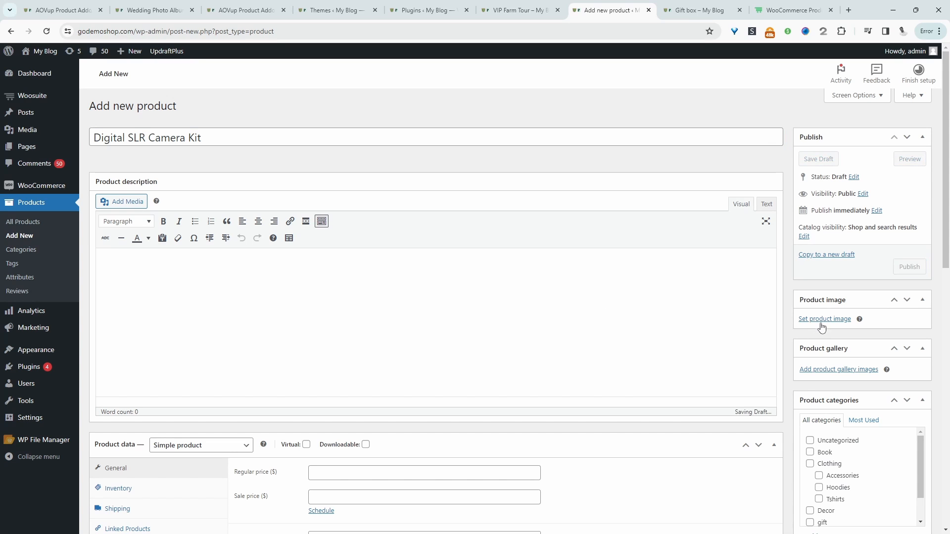
left_click(824, 318)
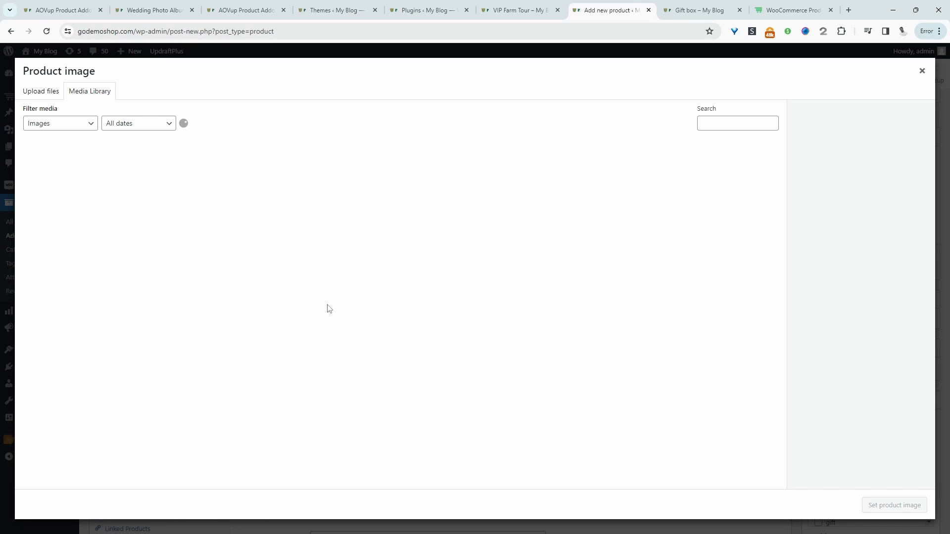
left_click(41, 91)
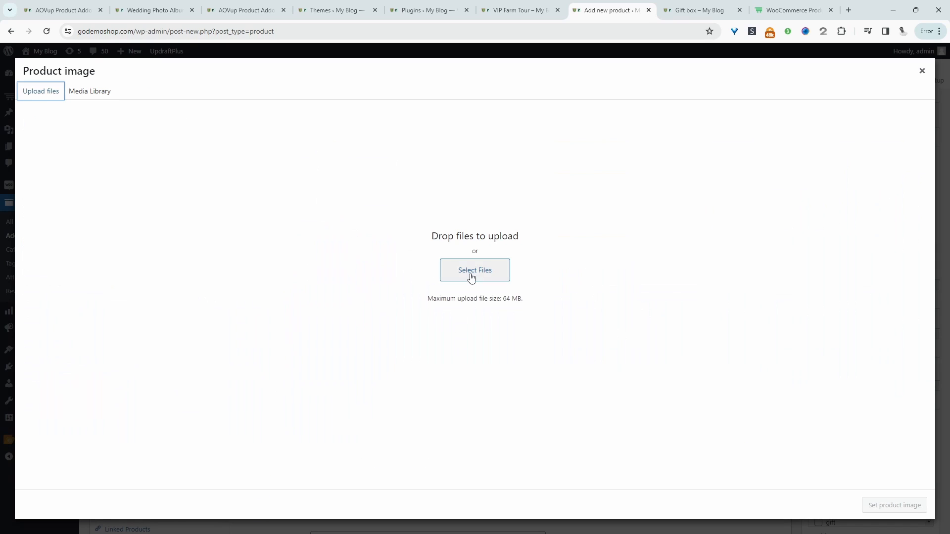
left_click(90, 91)
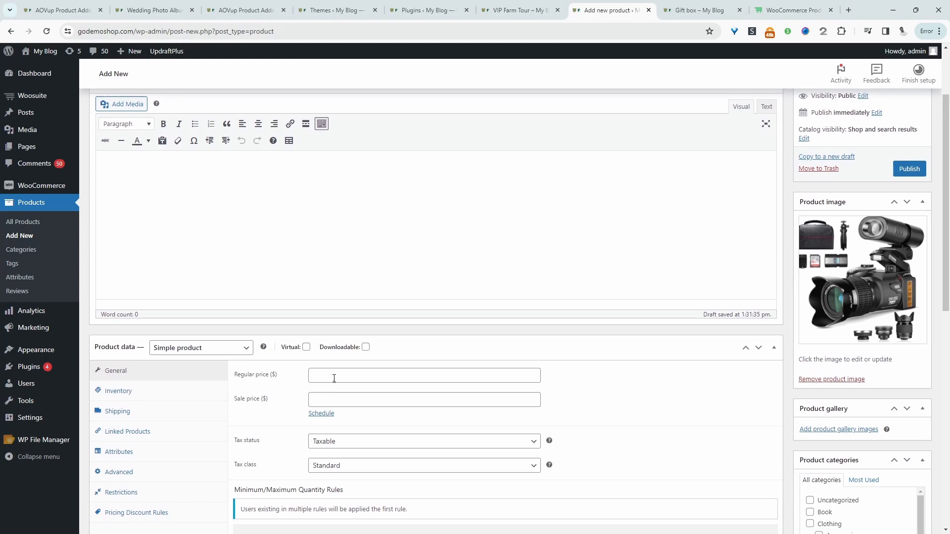
- Set the regular price to 0 and review the rest of the product form
type("0")
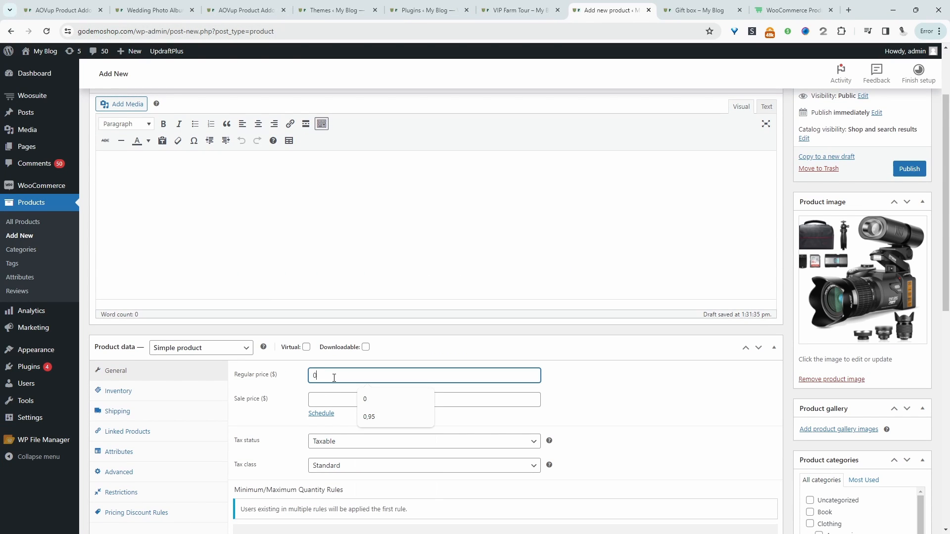
left_click(671, 413)
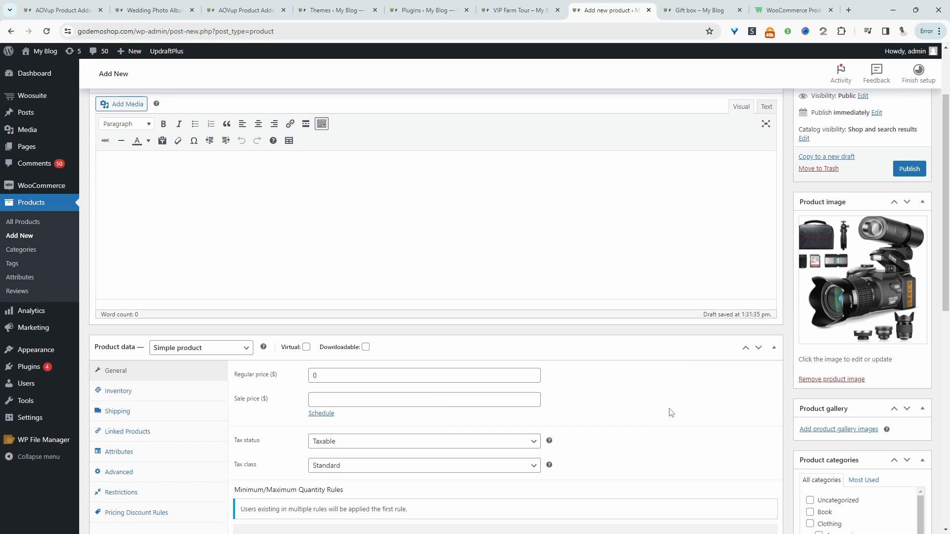
scroll("down", 3)
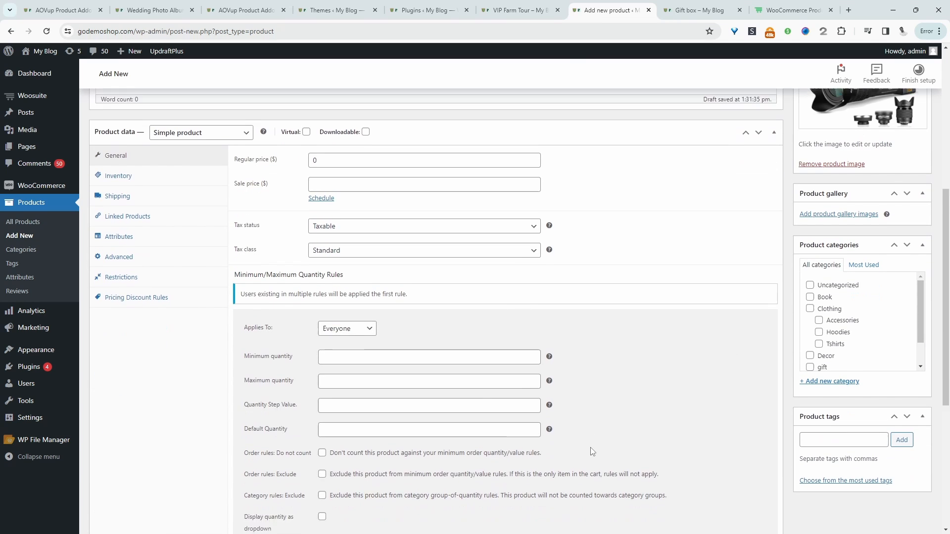
scroll("down", 3)
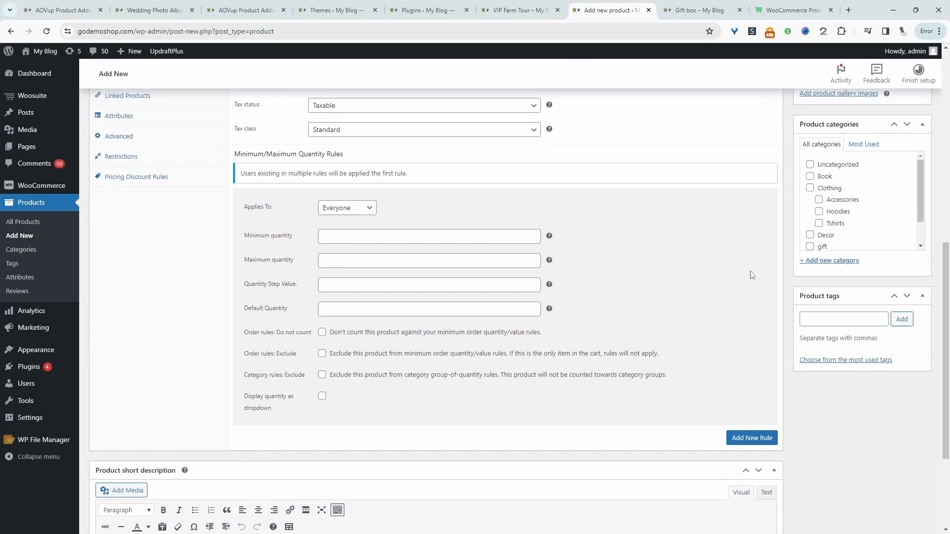
scroll("up", 3)
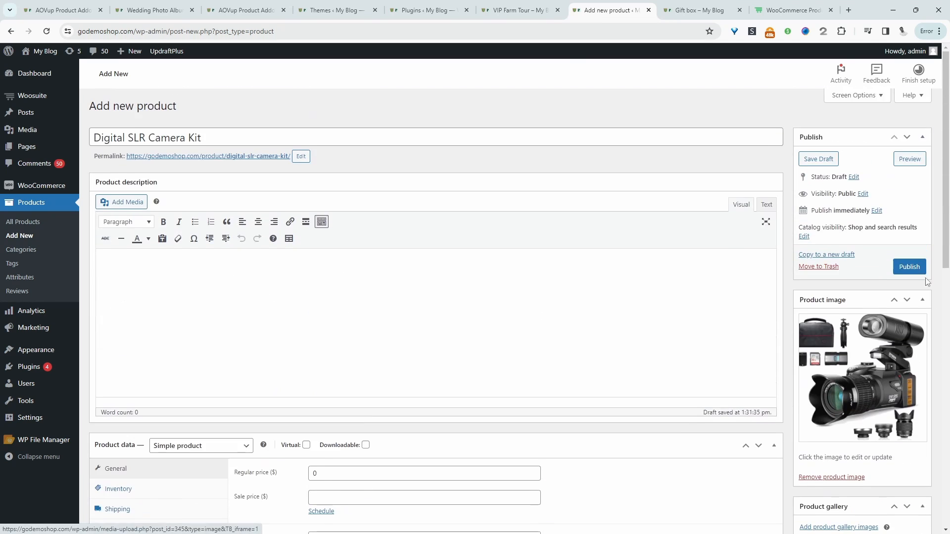
- Publish the Digital SLR Camera Kit and view its live page showing $0.00
left_click(908, 267)
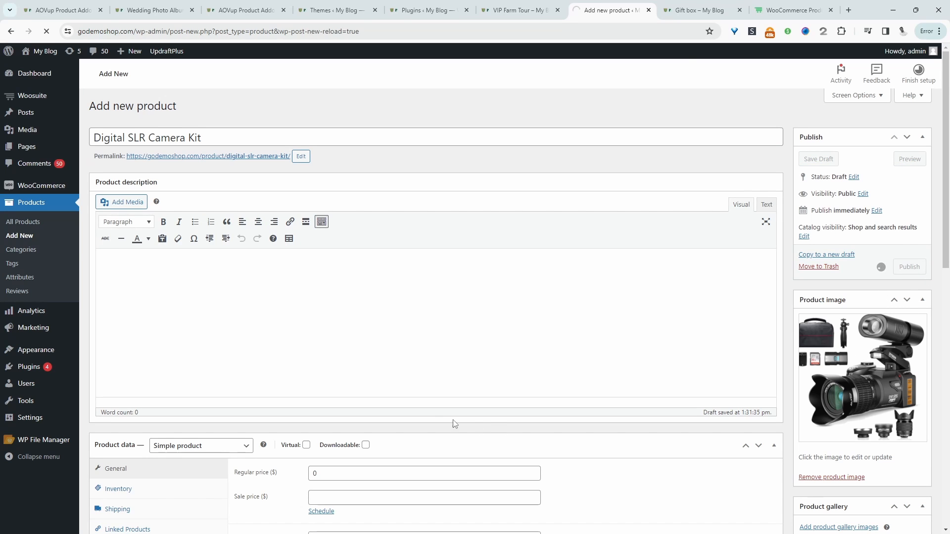
left_click(908, 266)
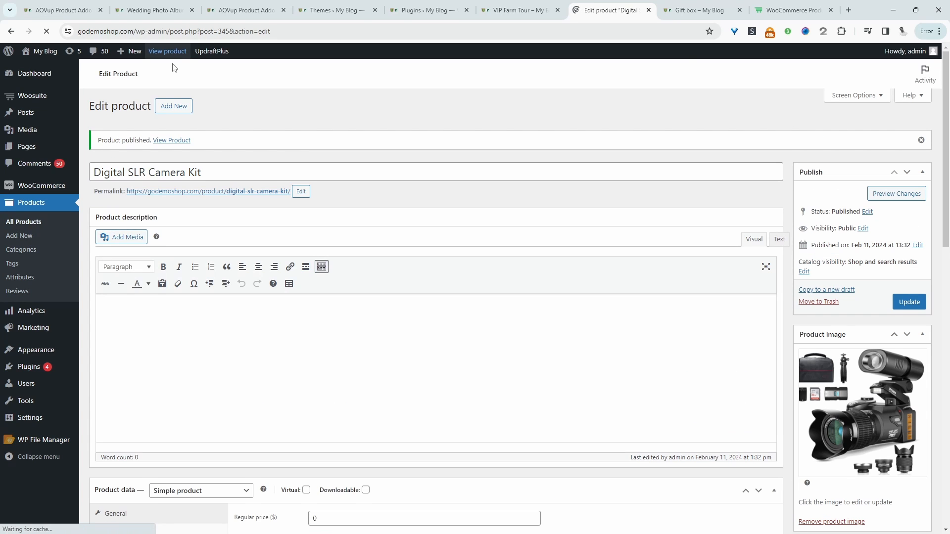
left_click(167, 50)
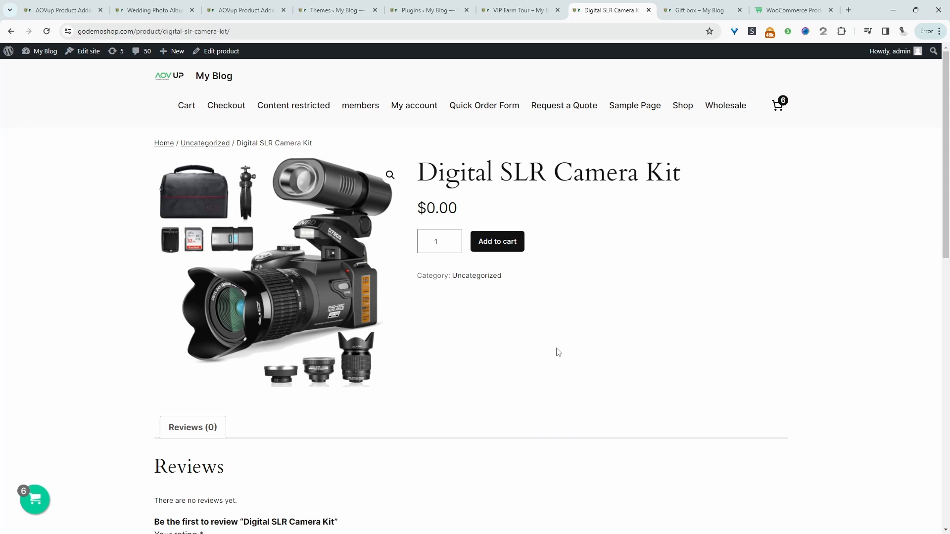
mouse_move(583, 32)
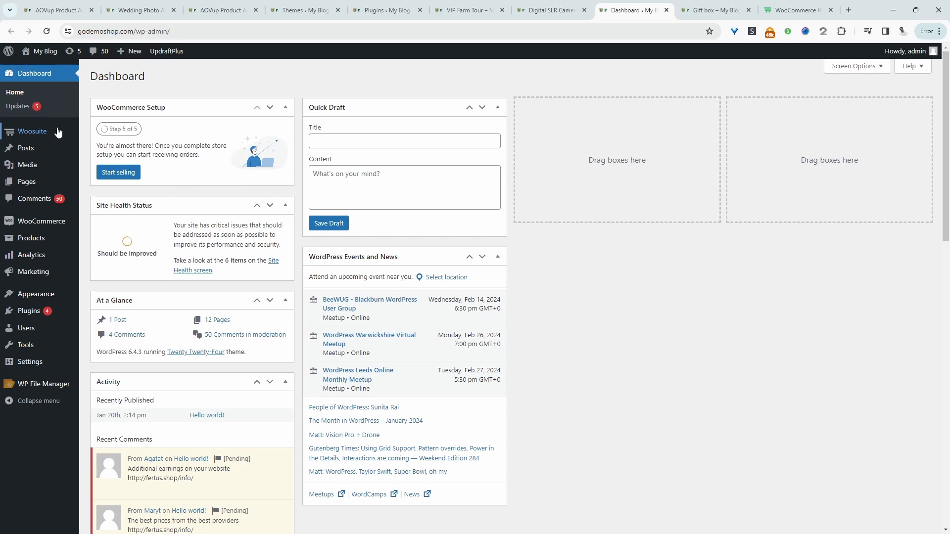
- Create a new Product Addons option set named 'camera kit'
left_click(32, 132)
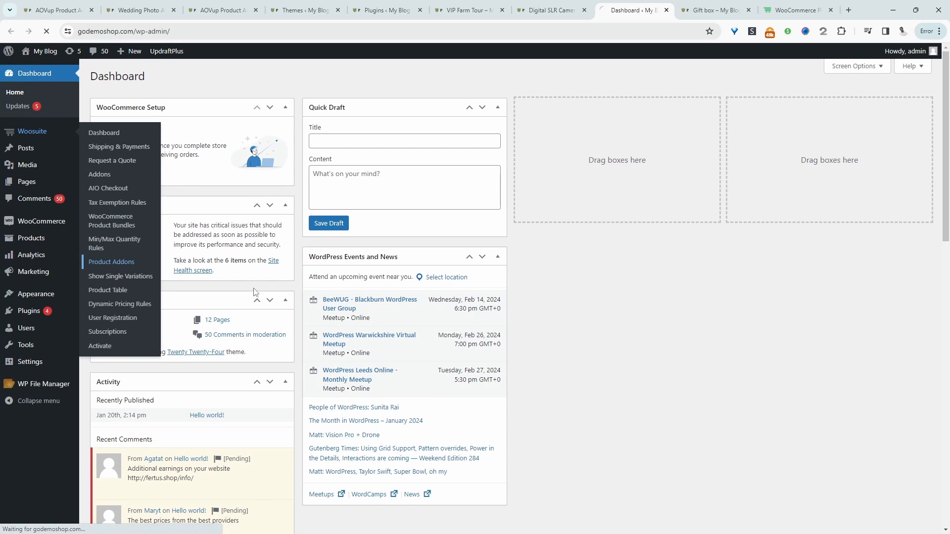
left_click(111, 261)
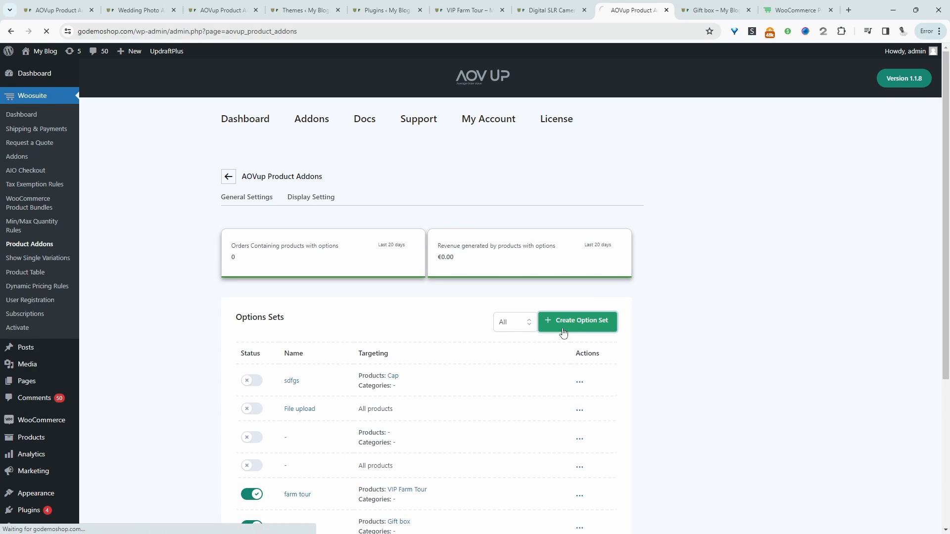
left_click(575, 321)
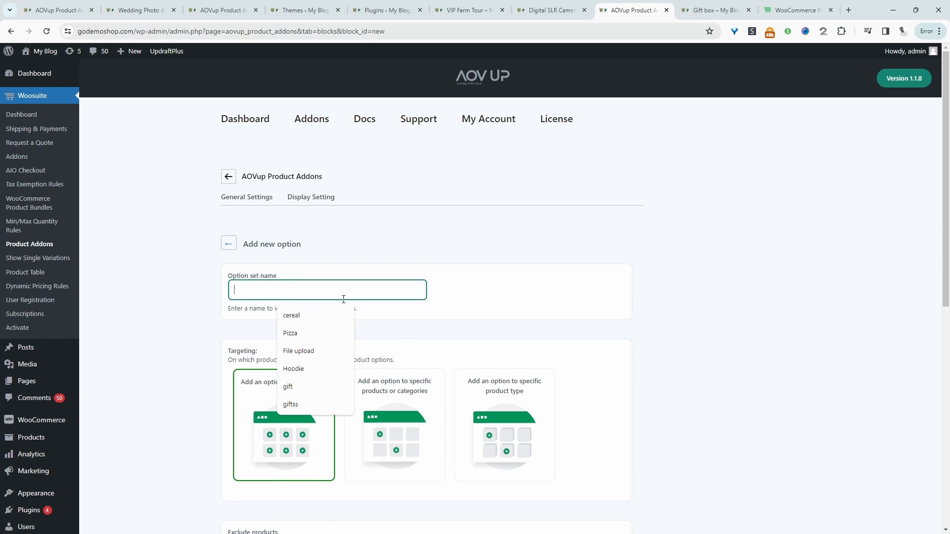
type("camera kit")
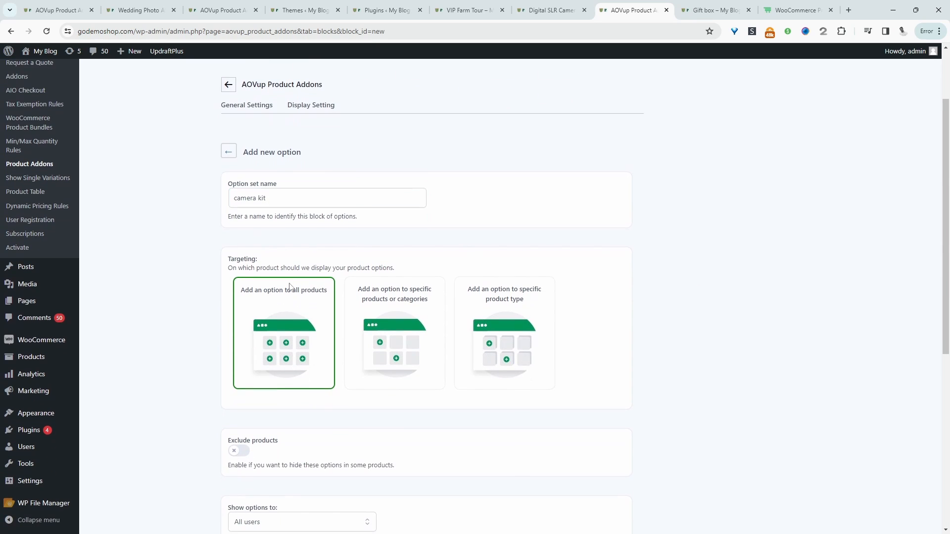
mouse_move(316, 447)
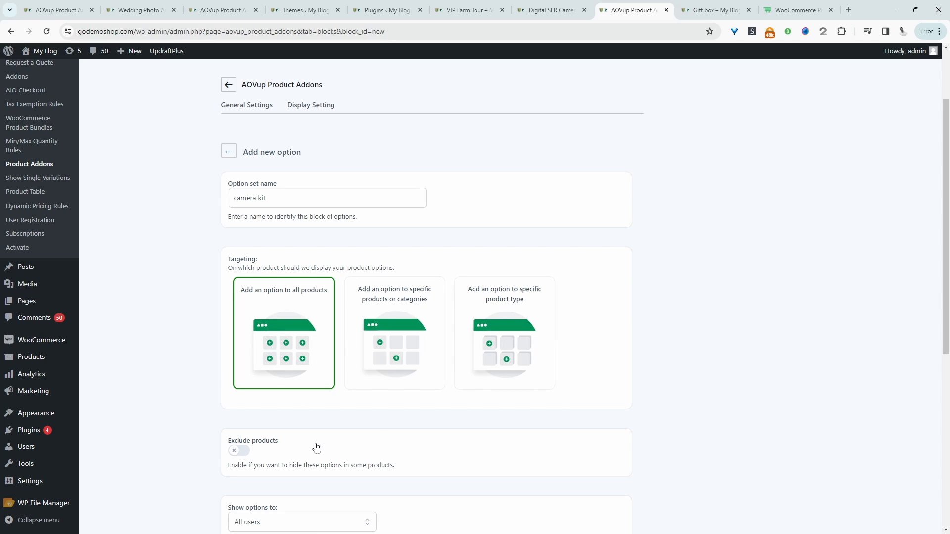
mouse_move(339, 331)
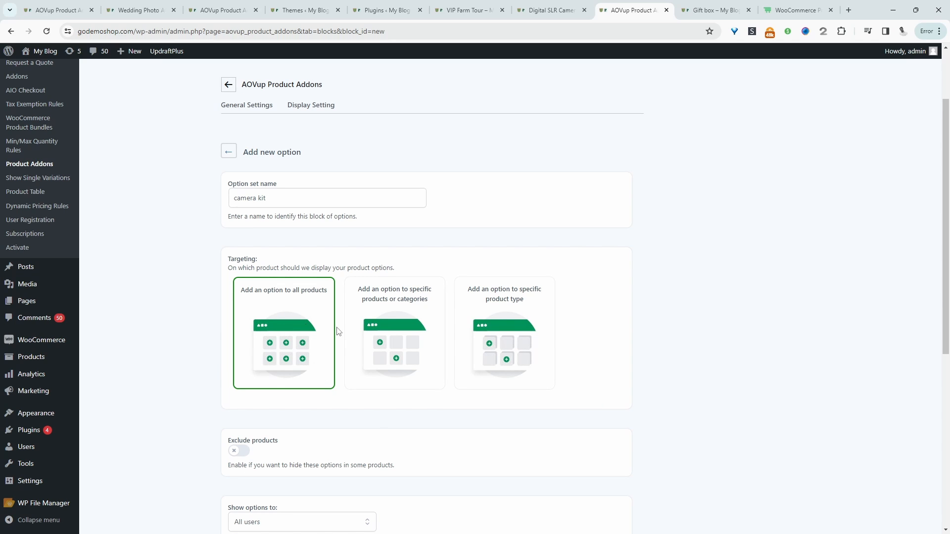
mouse_move(395, 364)
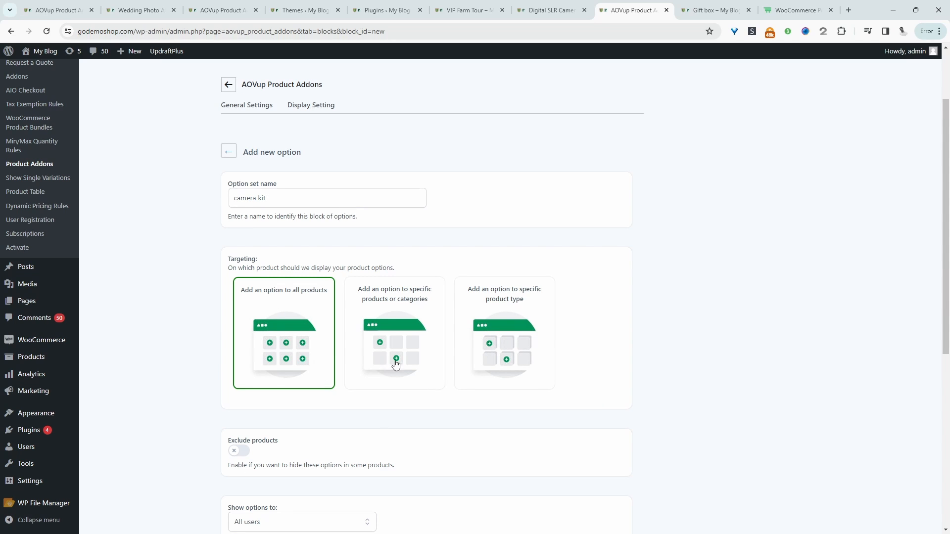
- Target the option set to specific products and pick Digital SLR Camera Kit (#345)
left_click(393, 333)
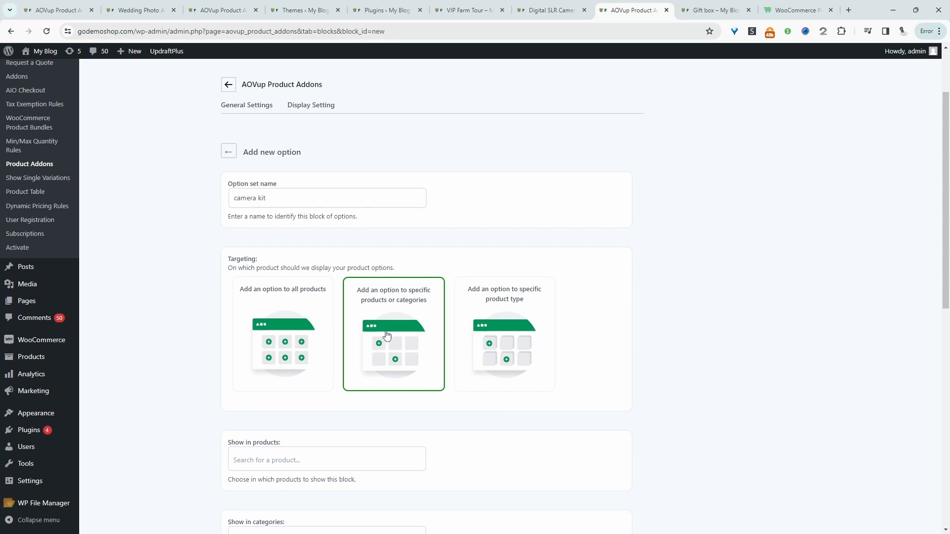
scroll("down", 3)
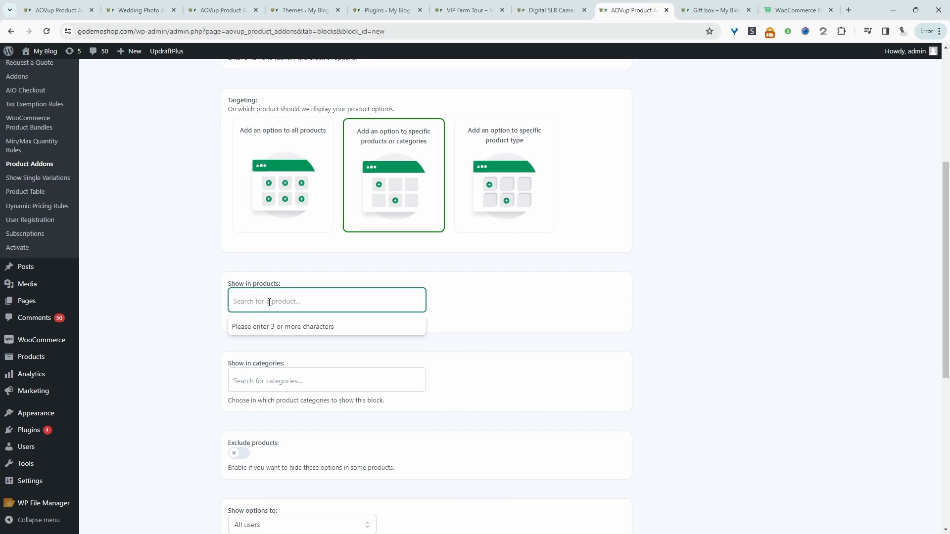
type("kit")
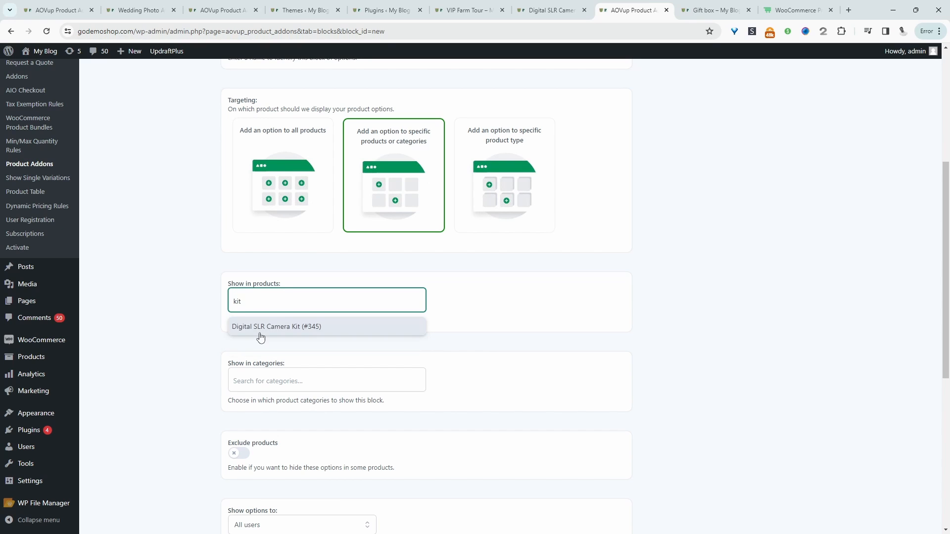
left_click(276, 326)
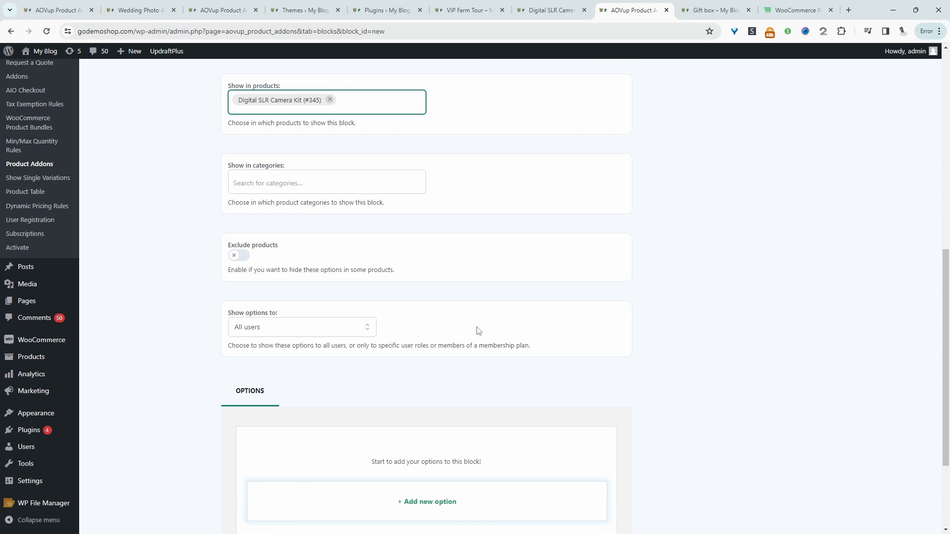
- Add a Heading option with the 'Choose camera body' text and save it
scroll("down", 3)
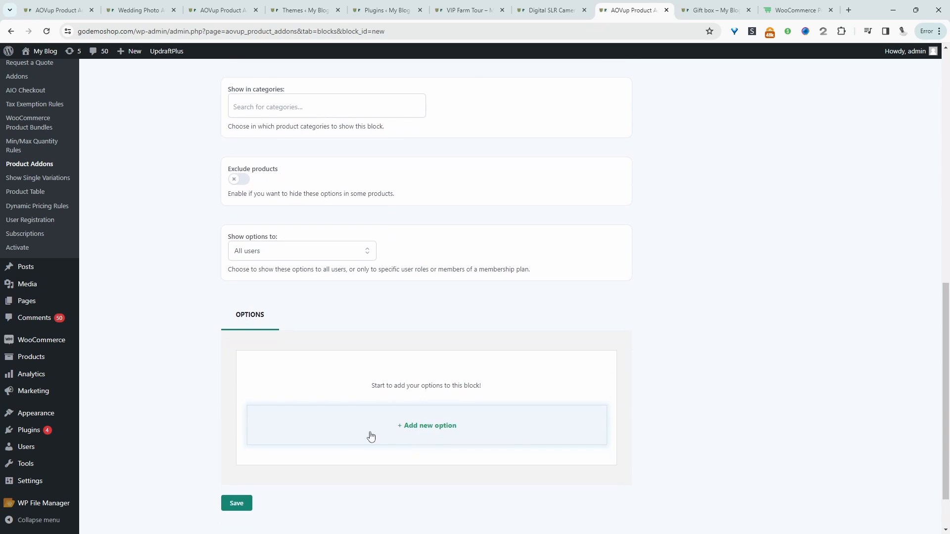
mouse_move(371, 425)
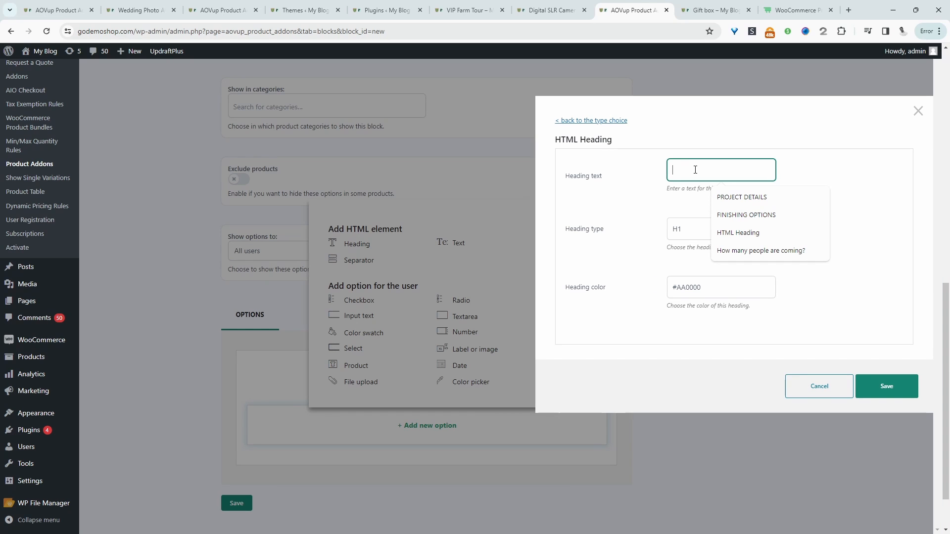
type("C")
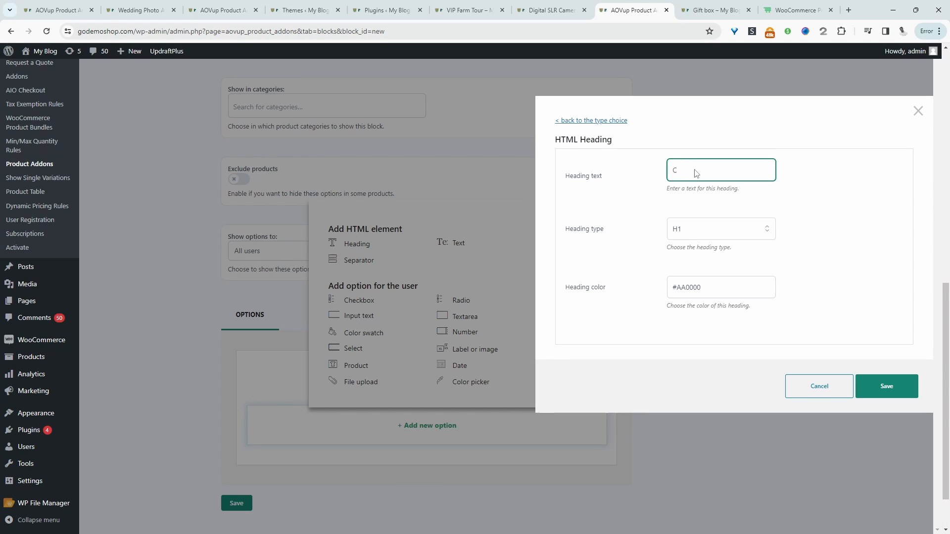
type("Choose camera bo")
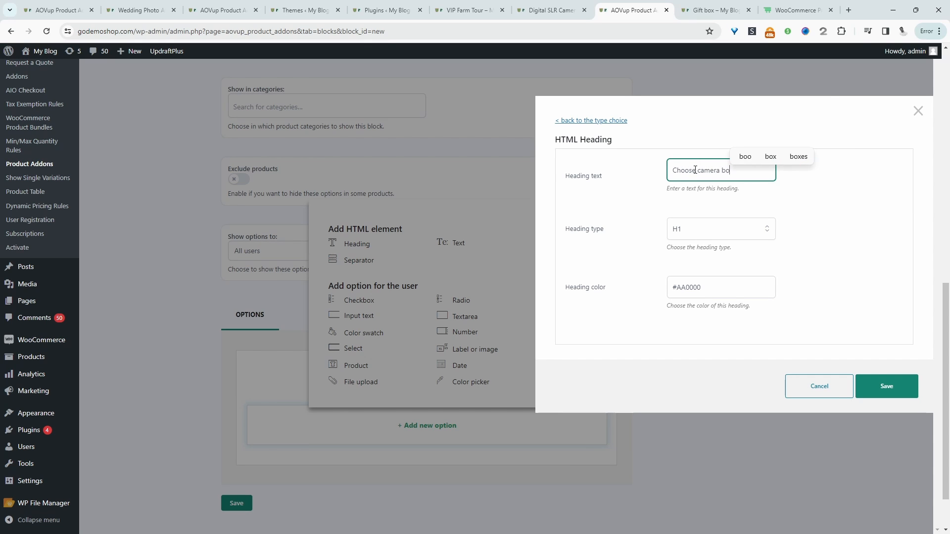
left_click(884, 385)
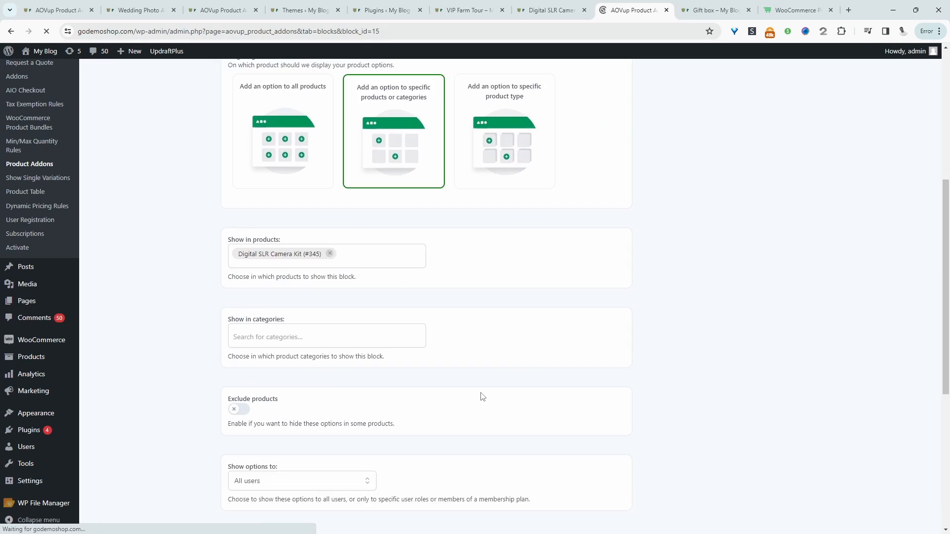
- Add a Product option with Sony Alpha 7CII and CANON EOS 2000D at their own prices and save
scroll("down", 3)
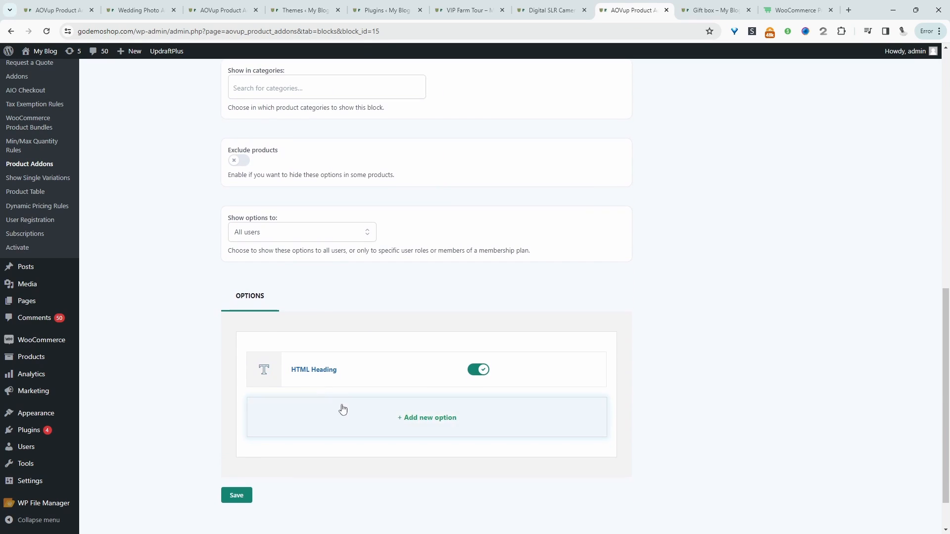
left_click(426, 417)
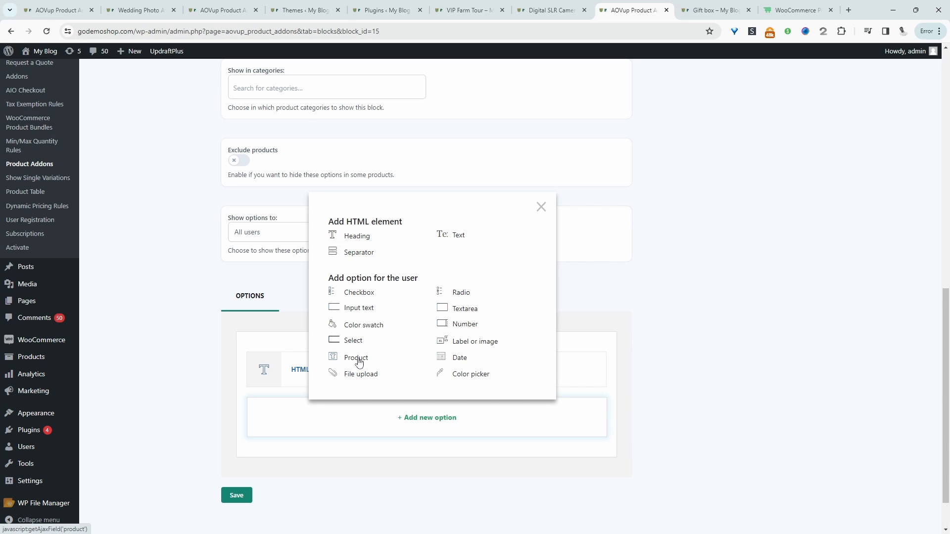
left_click(355, 358)
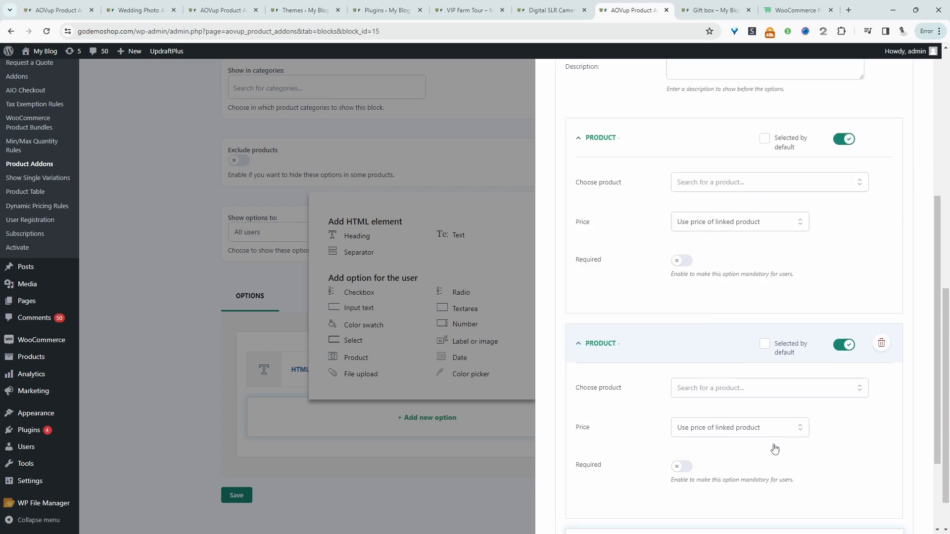
left_click(768, 176)
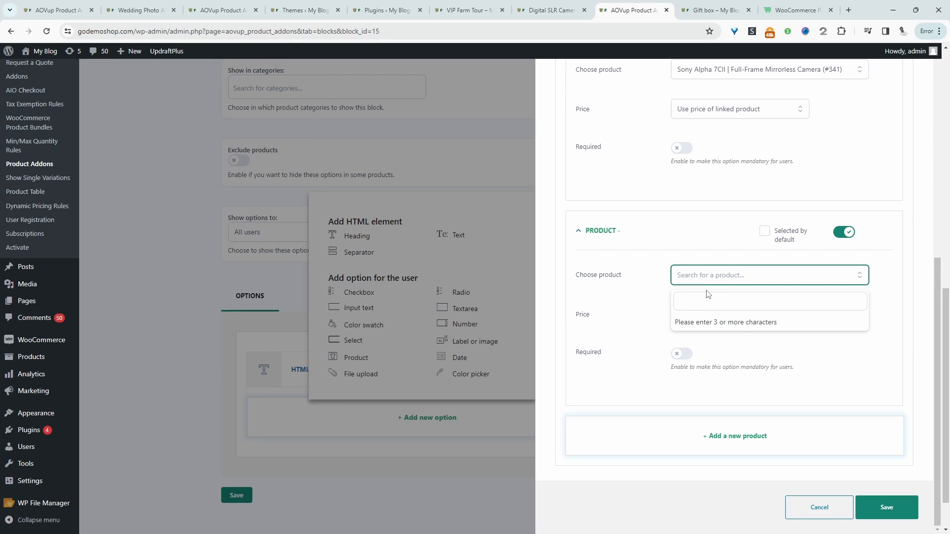
left_click(770, 301)
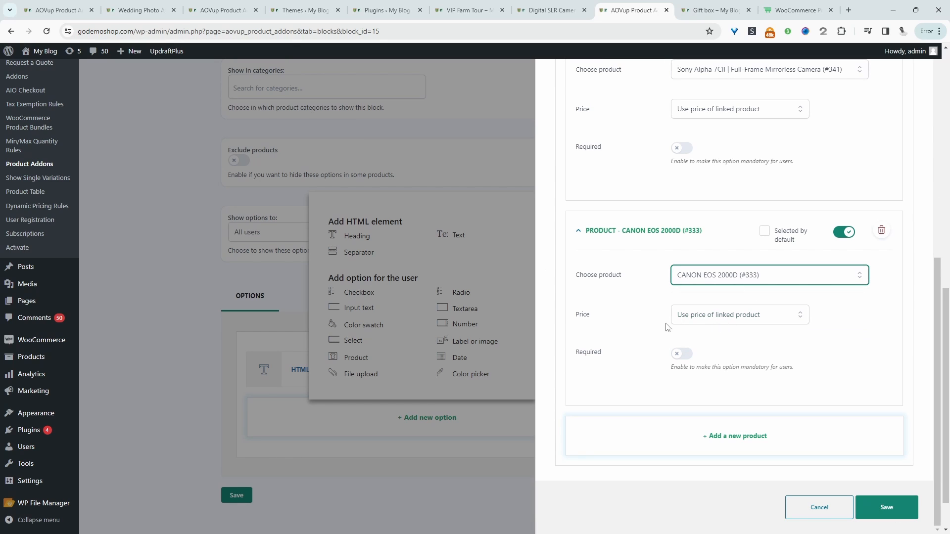
left_click(738, 315)
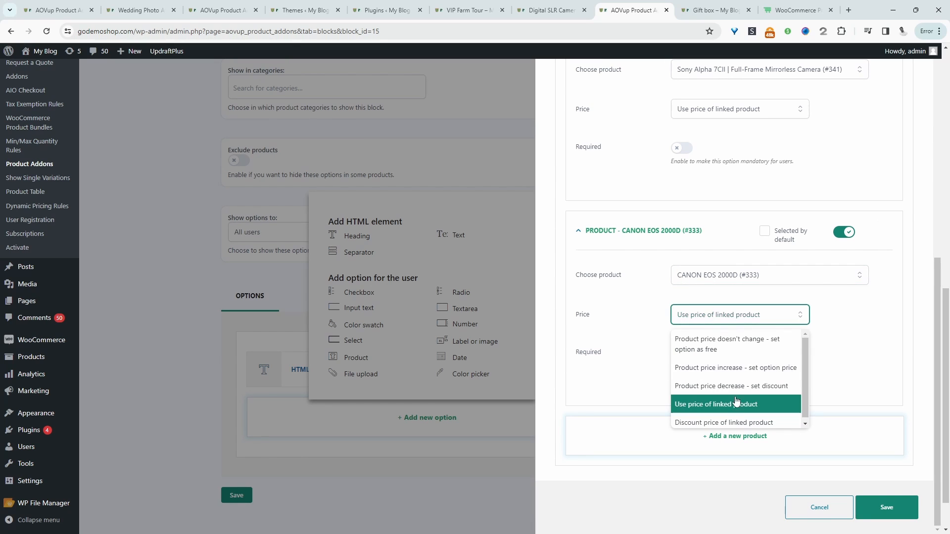
left_click(715, 403)
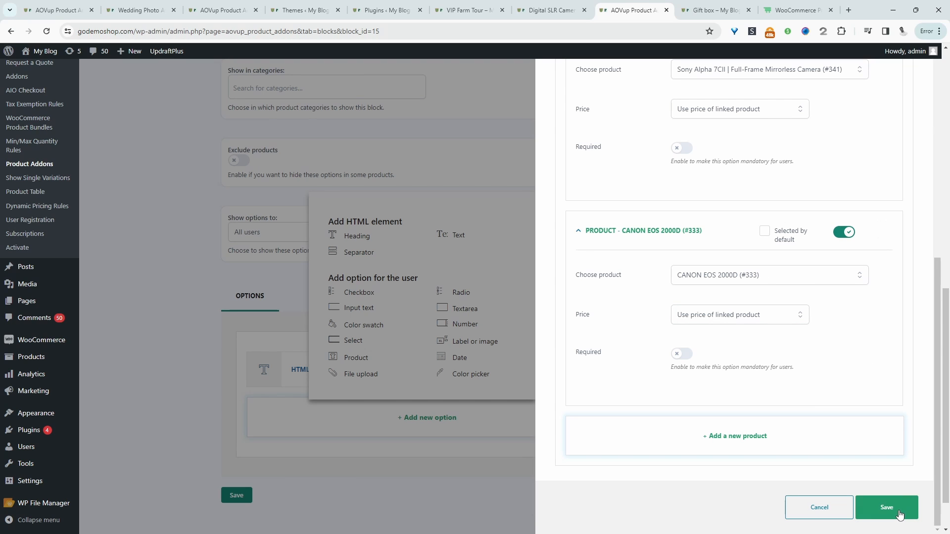
left_click(887, 506)
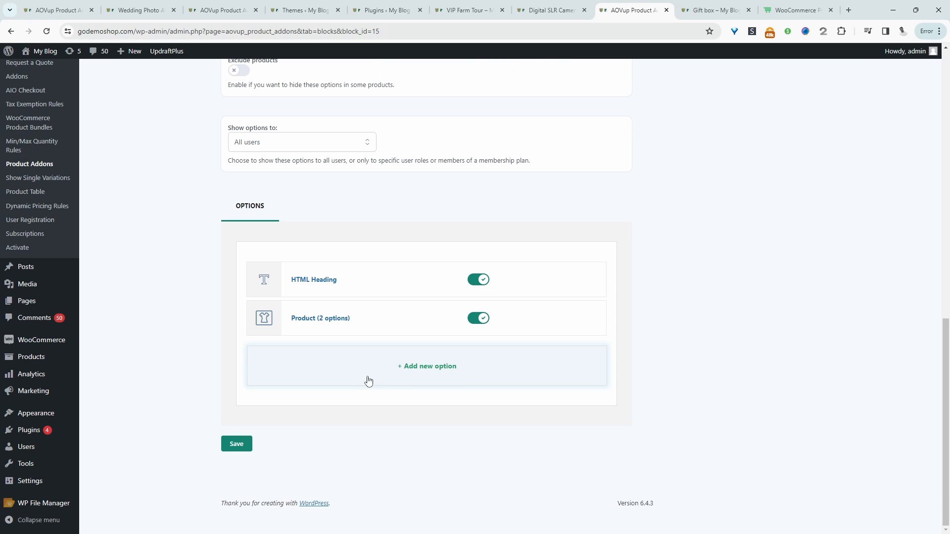
- Add a second heading and a lens Product option including the Canon RF 50mm f/1.2 L USM
left_click(426, 366)
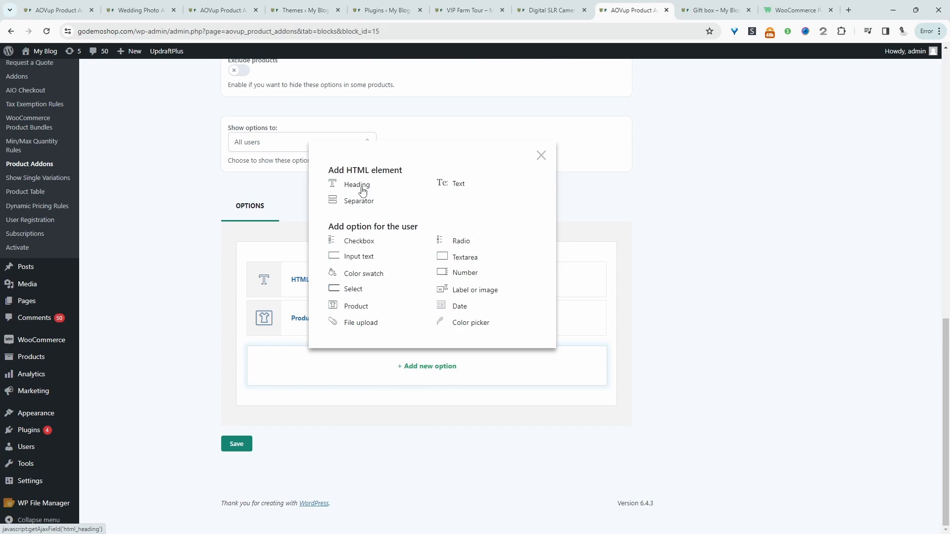
left_click(356, 185)
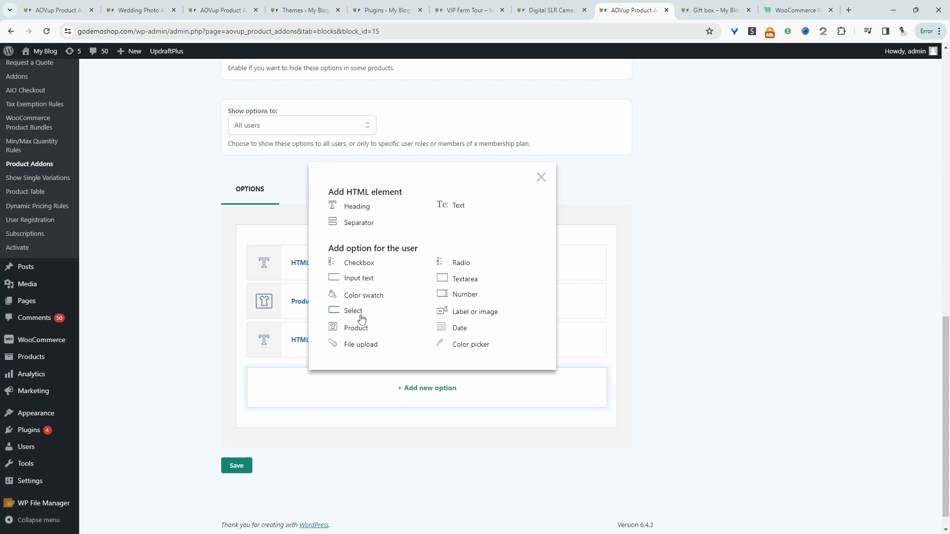
left_click(356, 328)
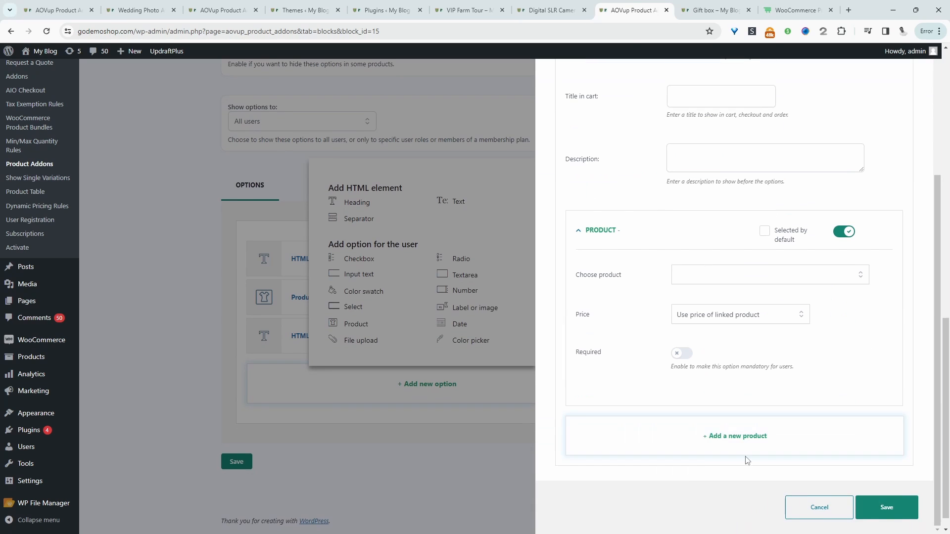
left_click(734, 435)
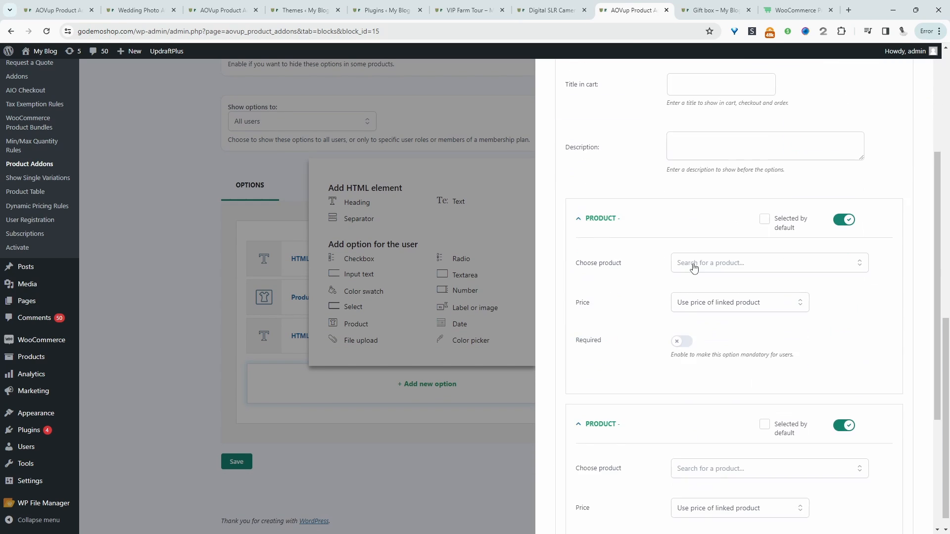
left_click(766, 263)
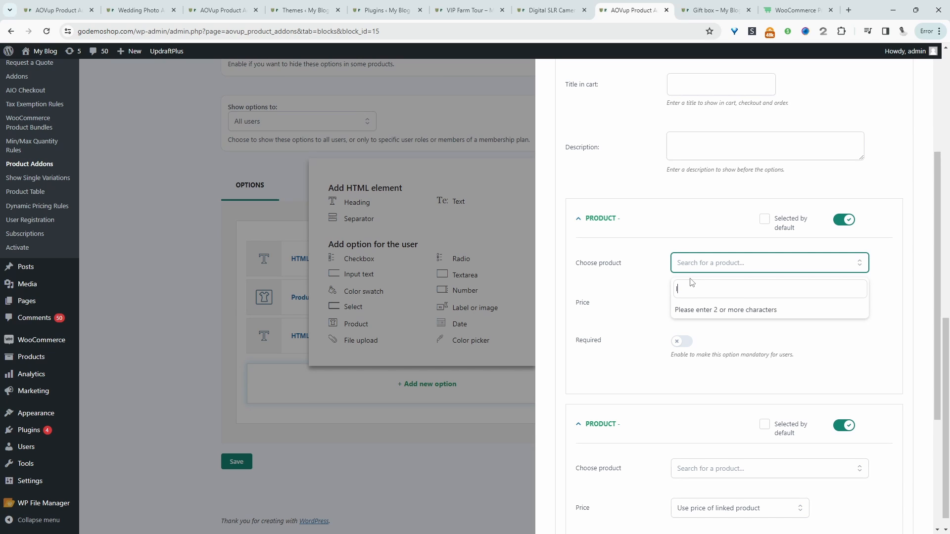
type("ens - Black (#335")
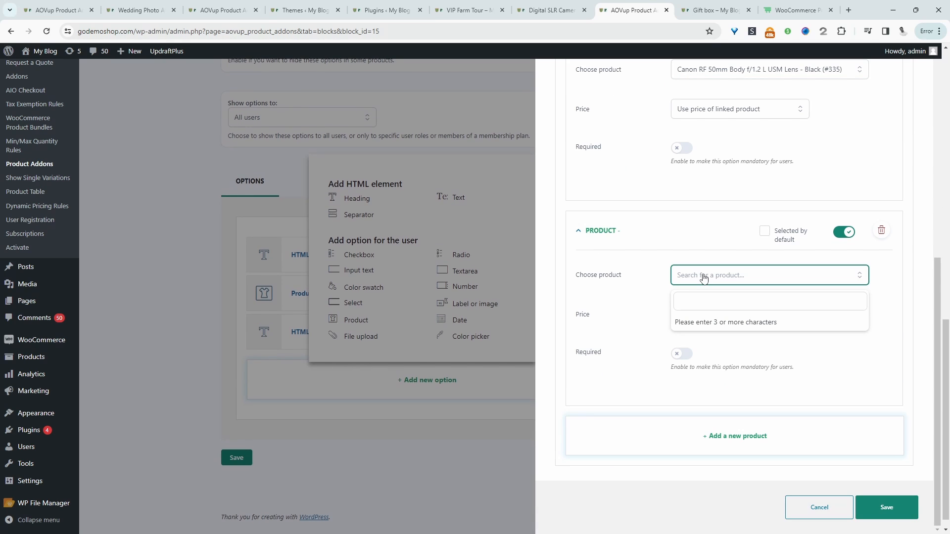
type("son")
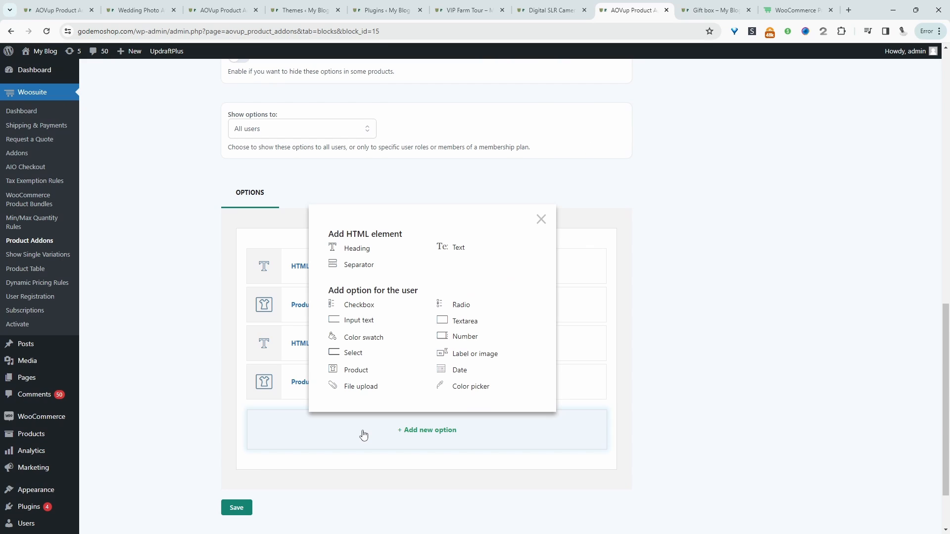
mouse_move(458, 320)
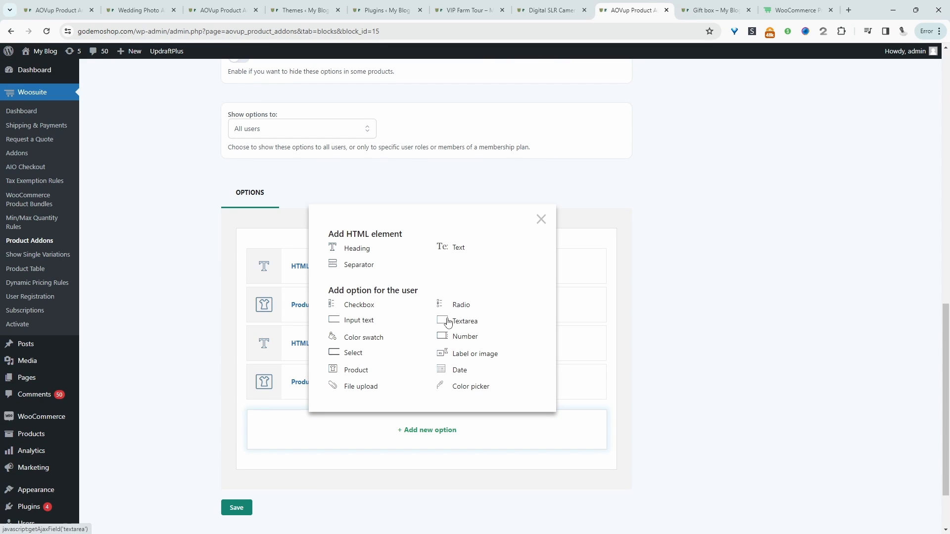
- Add a 'Step 3: Choose Memory Card' heading and card Product option, save, and view the kit page
left_click(358, 247)
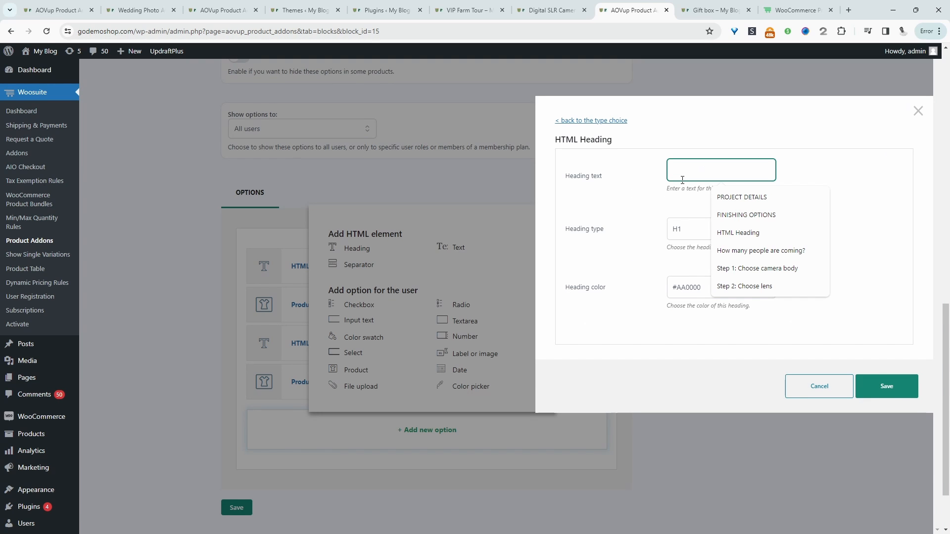
type("Step 3: Choose Memory Card")
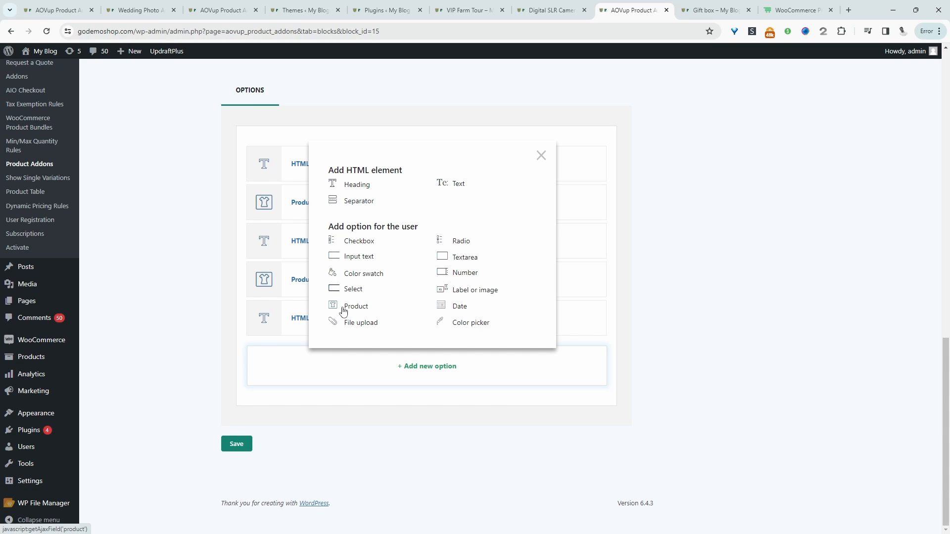
left_click(355, 306)
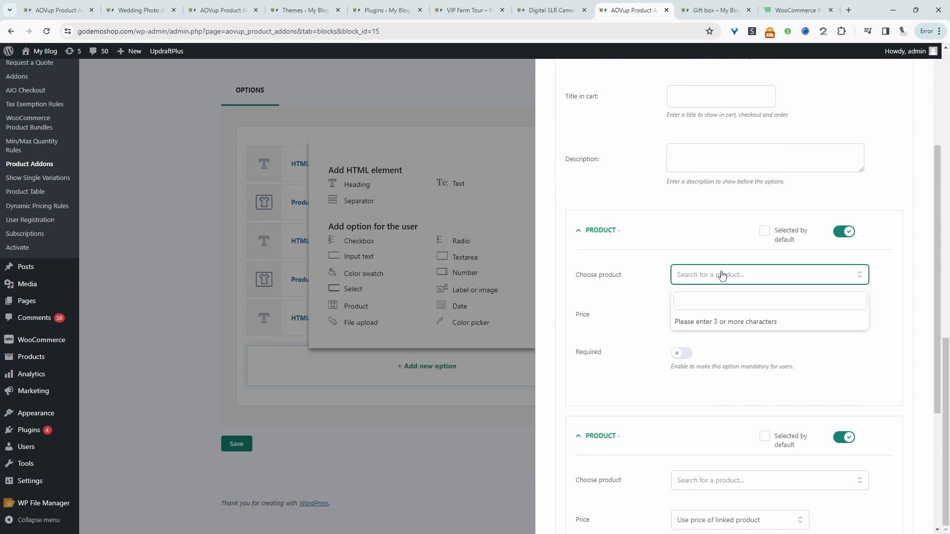
type("car")
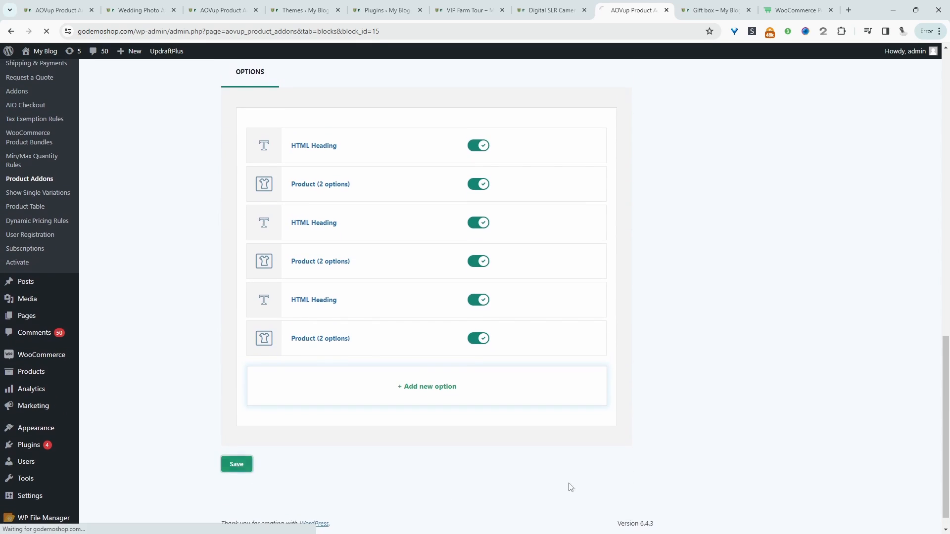
left_click(548, 10)
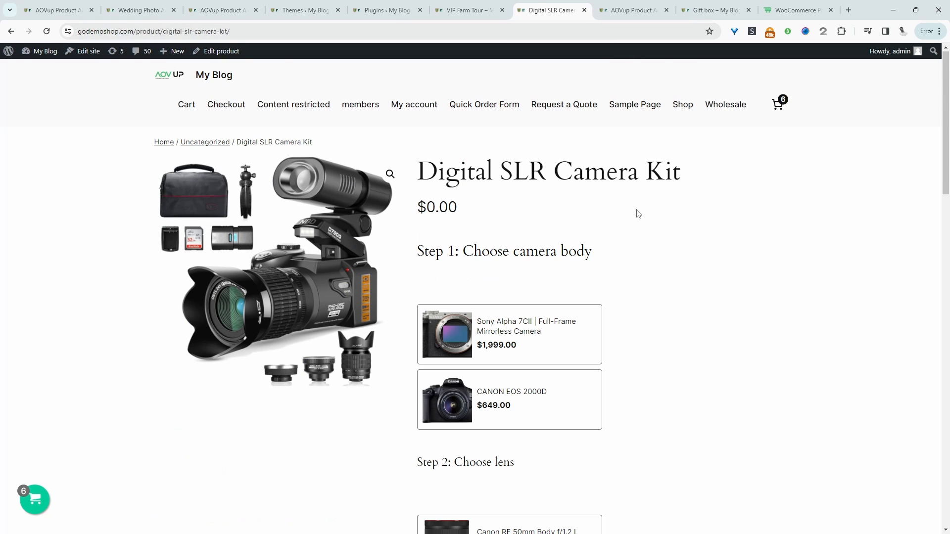
mouse_move(488, 250)
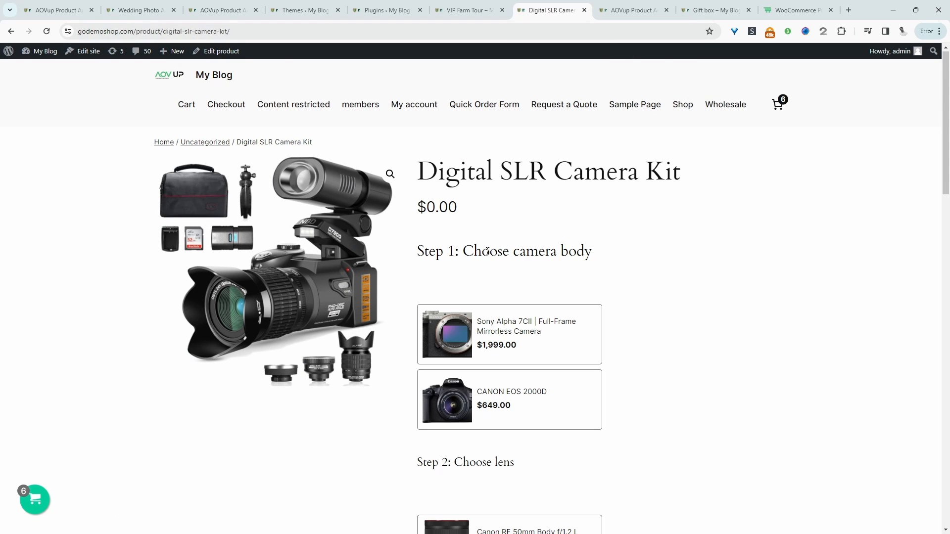
mouse_move(547, 356)
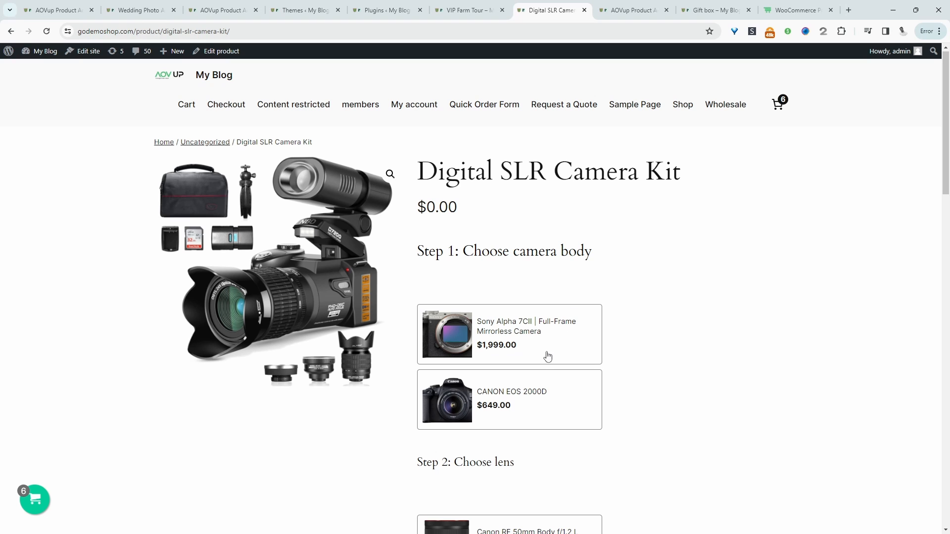
mouse_move(543, 402)
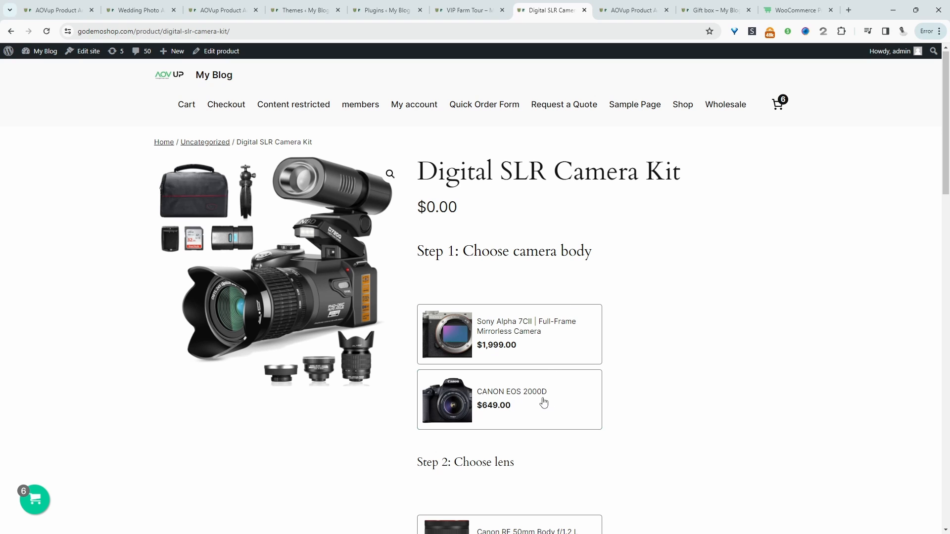
- Pick the CANON EOS 2000D body and Canon RF 50mm lens and check the total
left_click(508, 399)
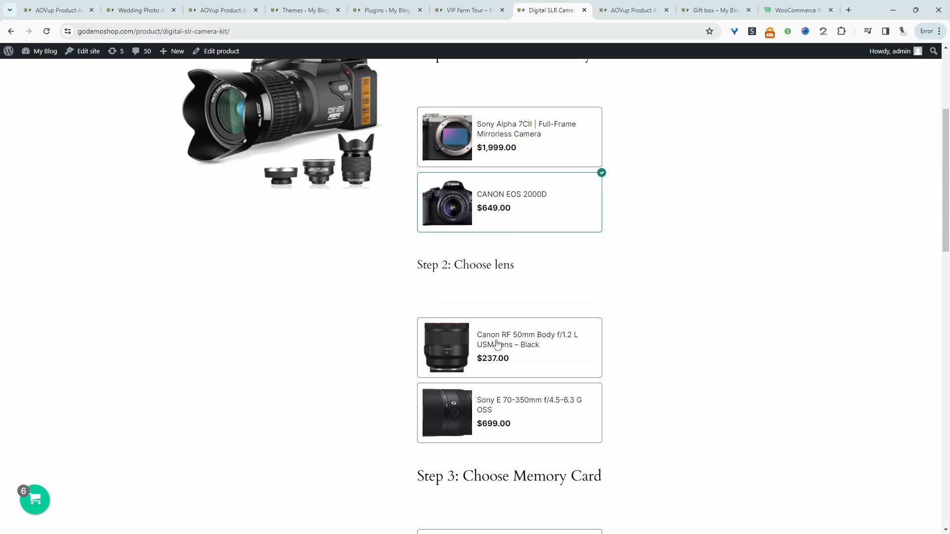
left_click(508, 347)
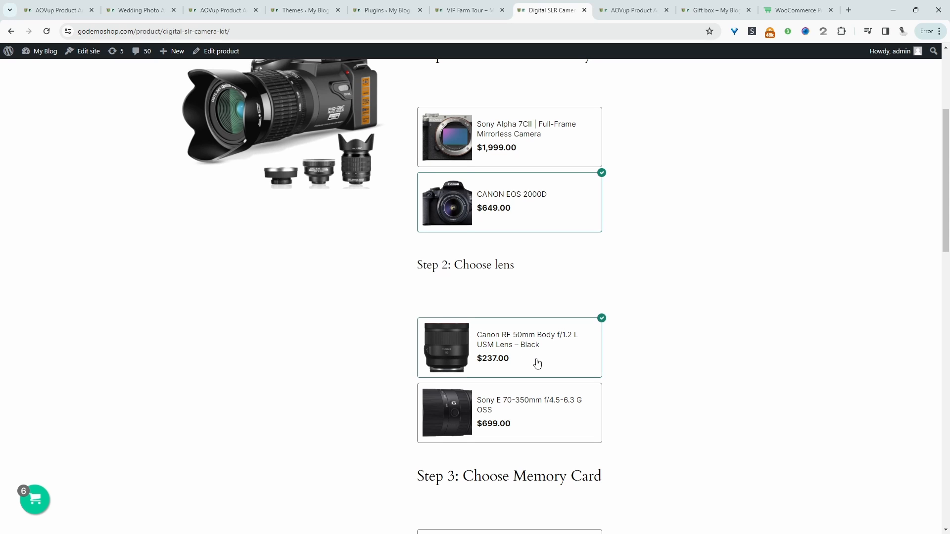
scroll("down", 3)
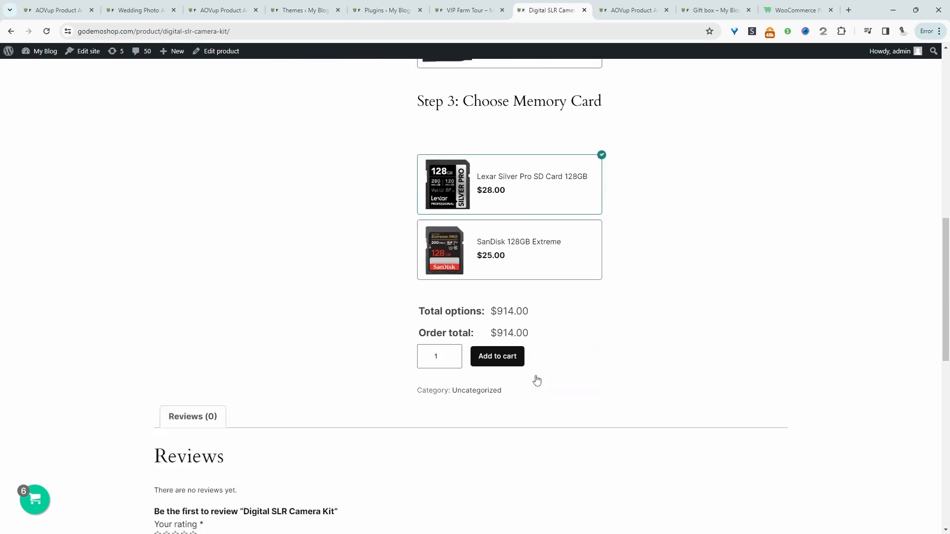
scroll("down", 3)
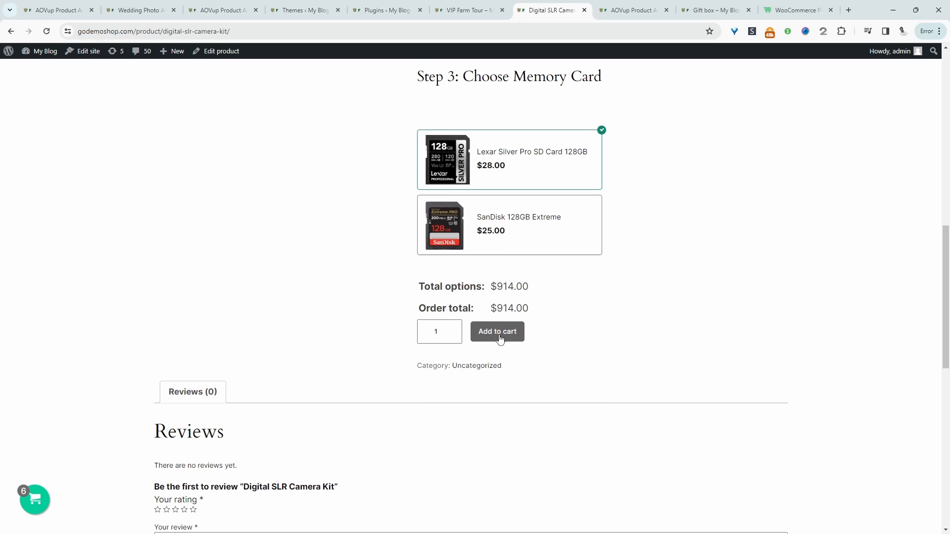
scroll("up", 3)
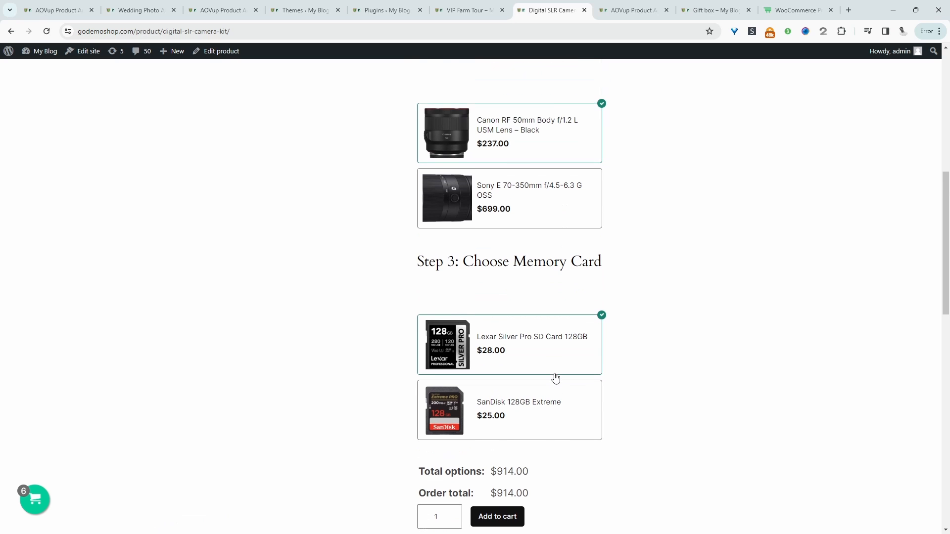
scroll("up", 3)
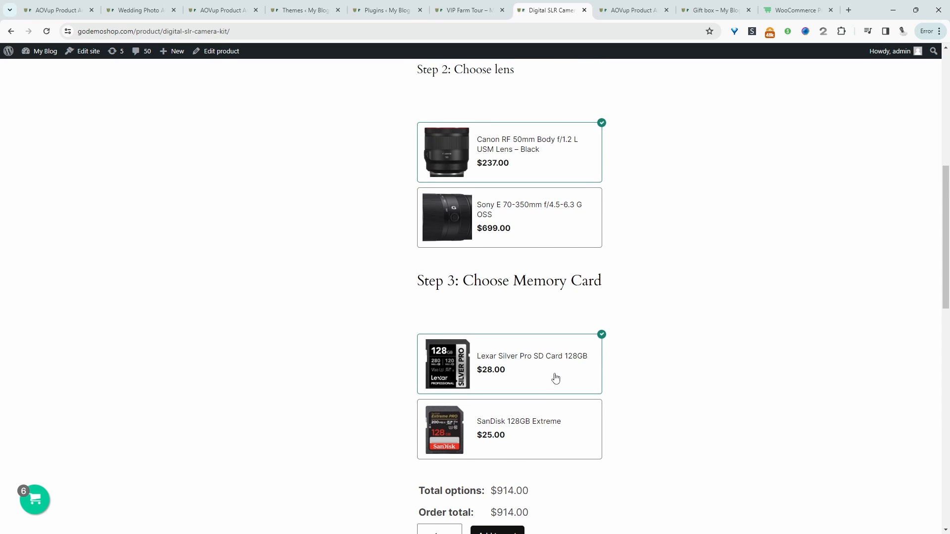
scroll("up", 3)
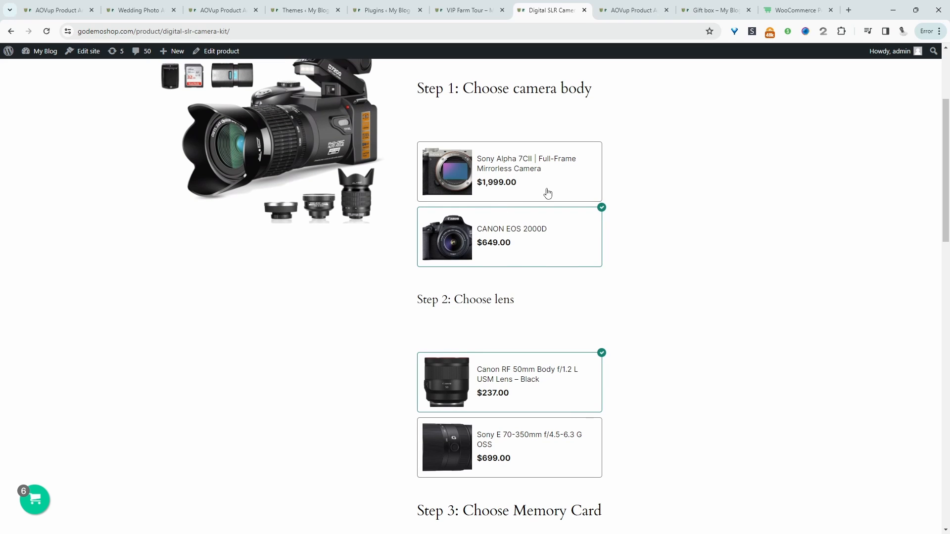
- Switch the body to Sony Alpha 7CII, giving a $2,264.00 total with the Lexar card
left_click(508, 171)
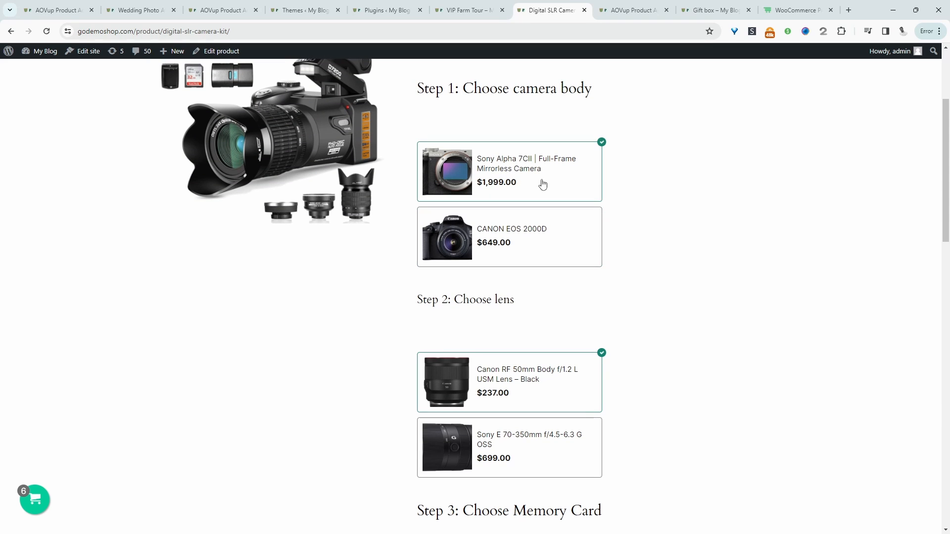
scroll("down", 3)
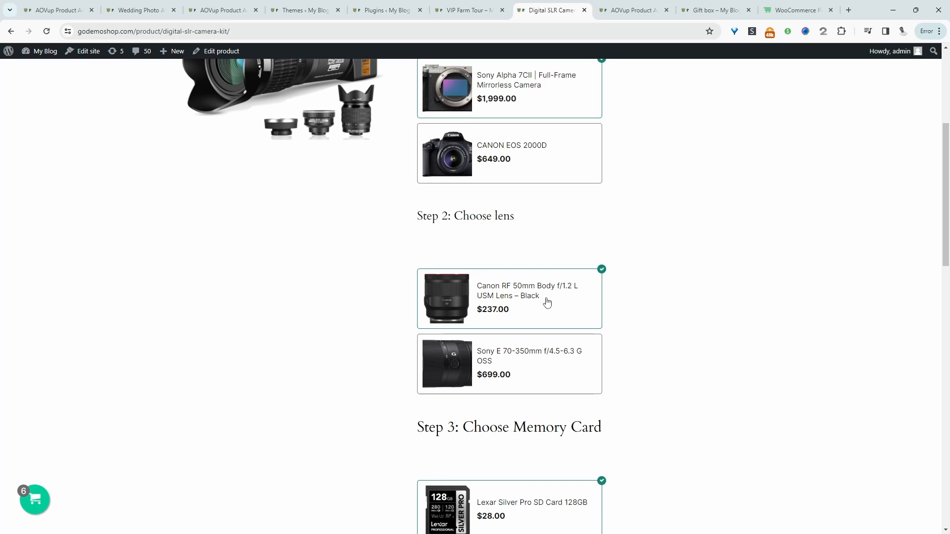
mouse_move(531, 245)
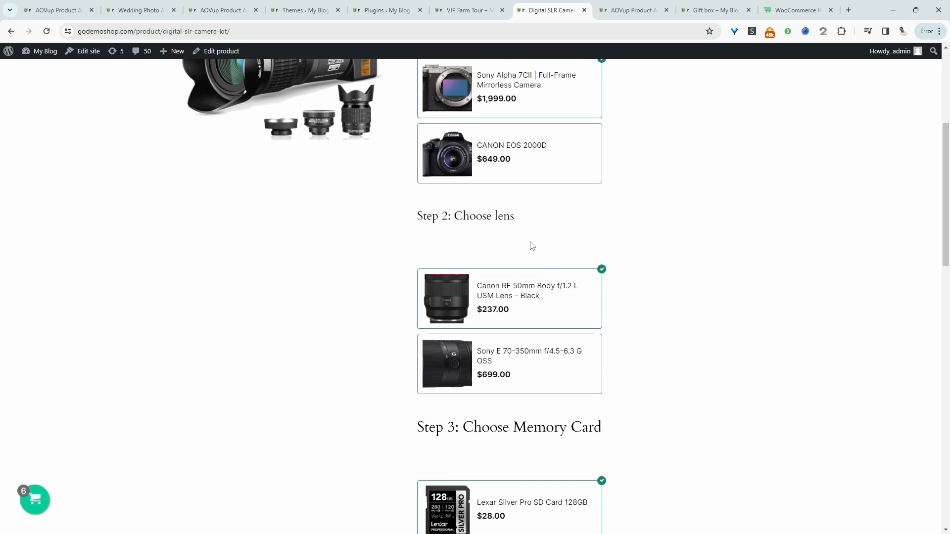
mouse_move(631, 10)
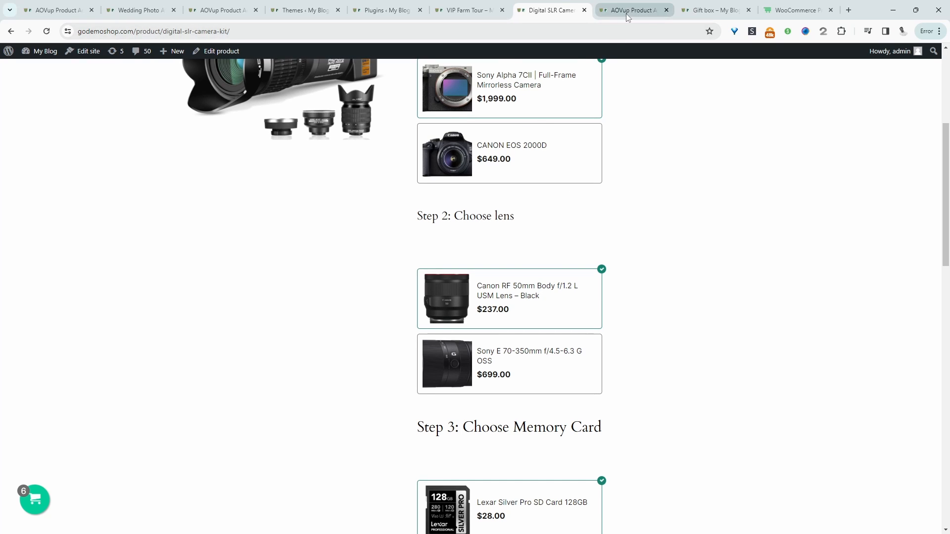
scroll("down", 3)
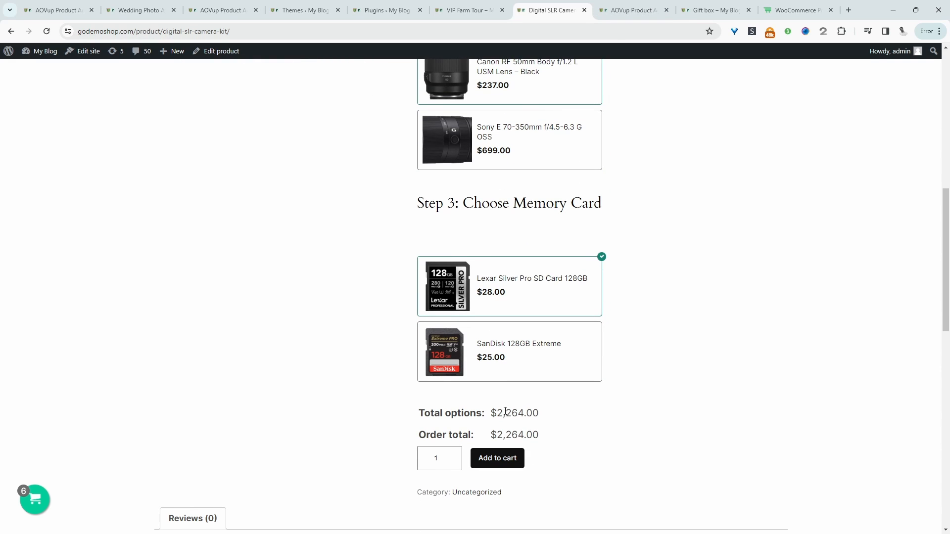
mouse_move(706, 333)
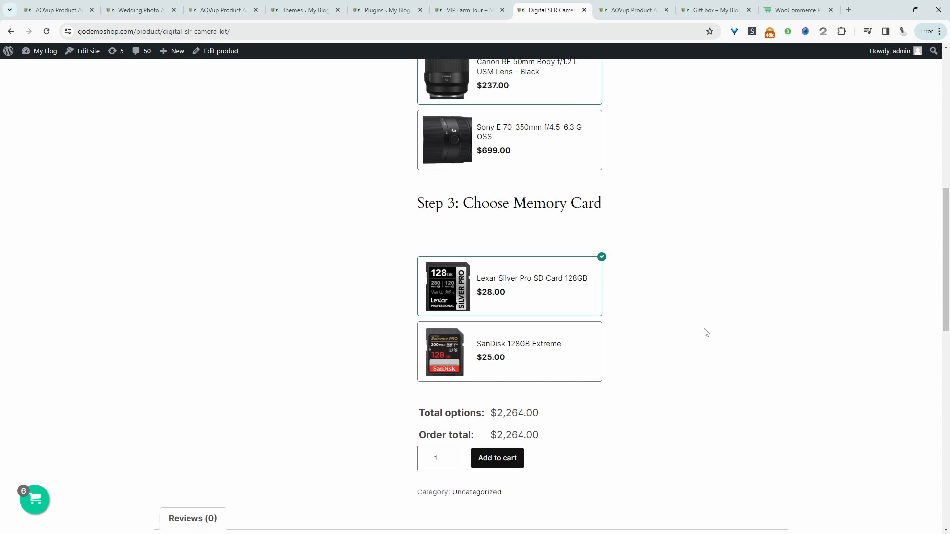
- Add and save a 'Step 4:' heading element in the camera kit add-on block
left_click(634, 10)
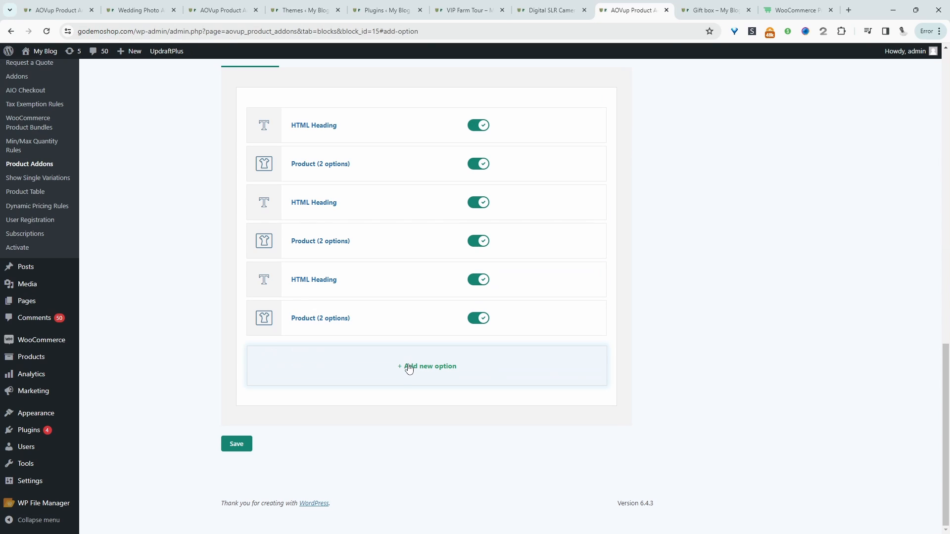
mouse_move(418, 379)
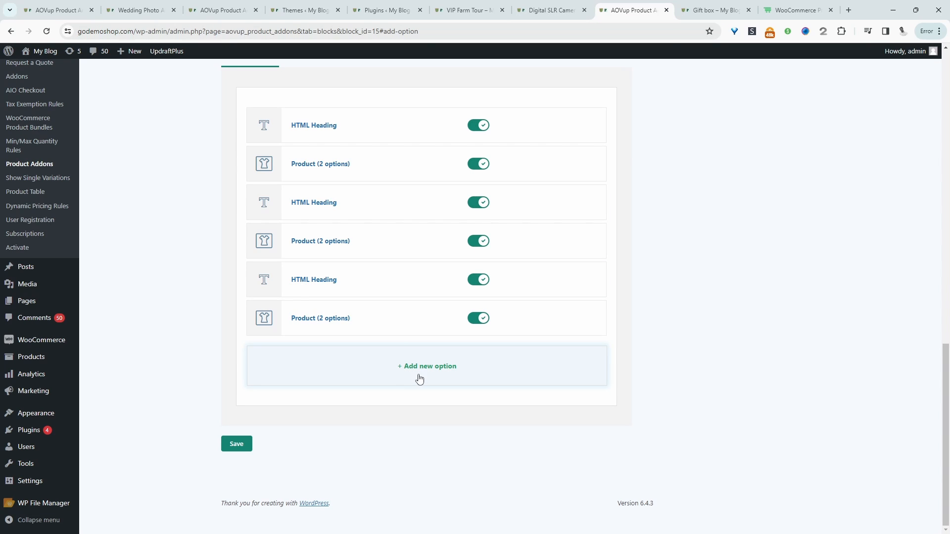
left_click(426, 366)
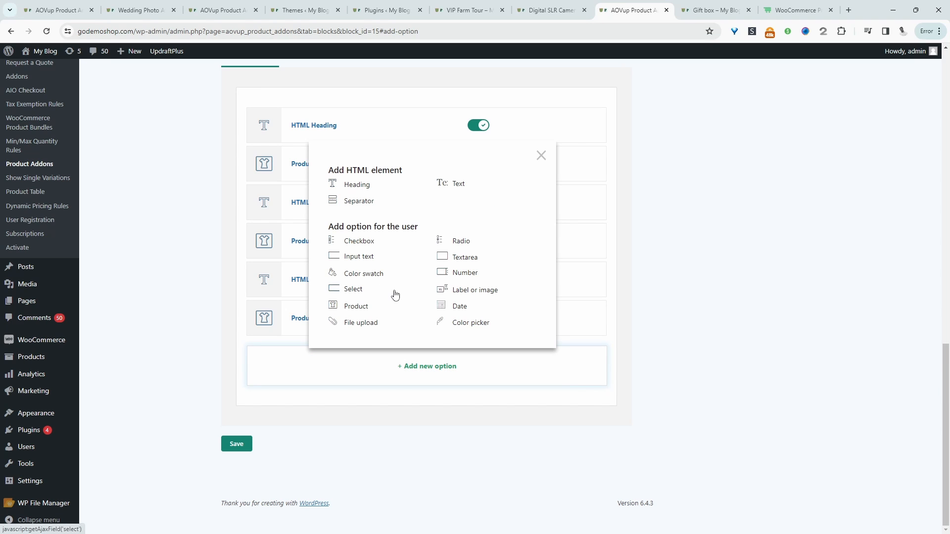
left_click(357, 184)
type("Step 4:")
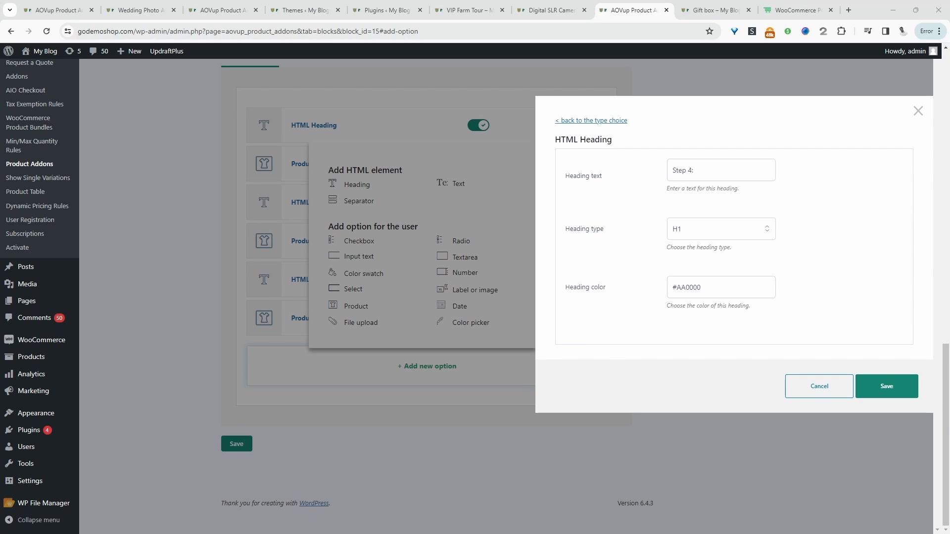
left_click(818, 386)
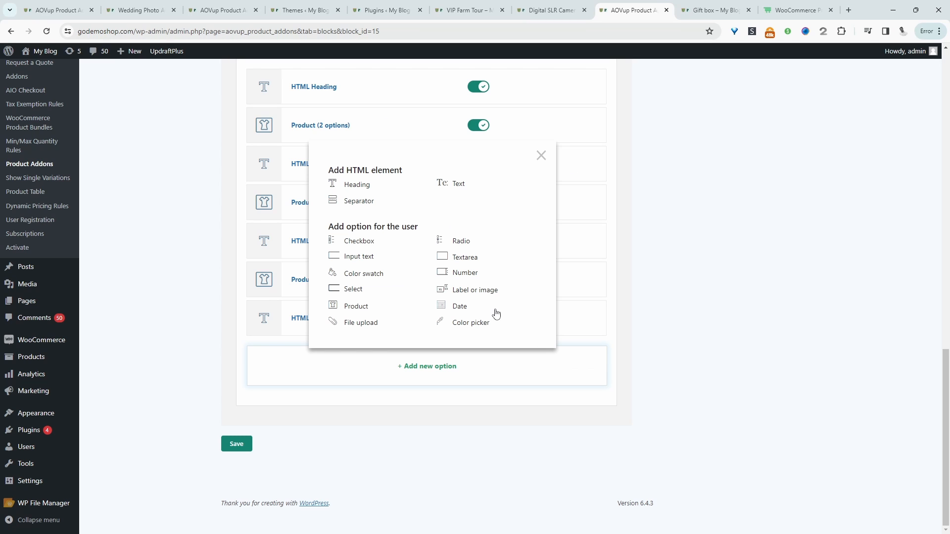
mouse_move(474, 290)
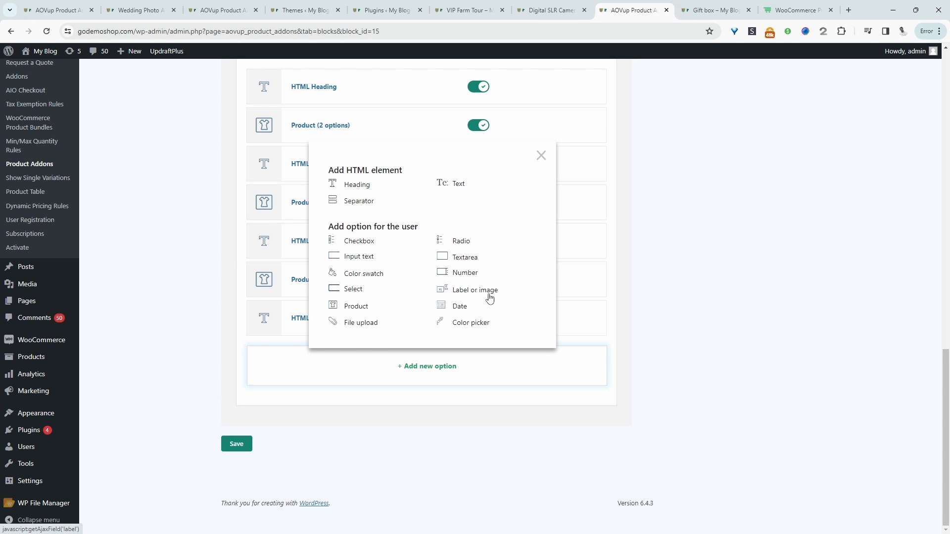
- Create a label-or-image option titled 'Sony specfiy field' with the label 'Include Free Bag'
left_click(474, 290)
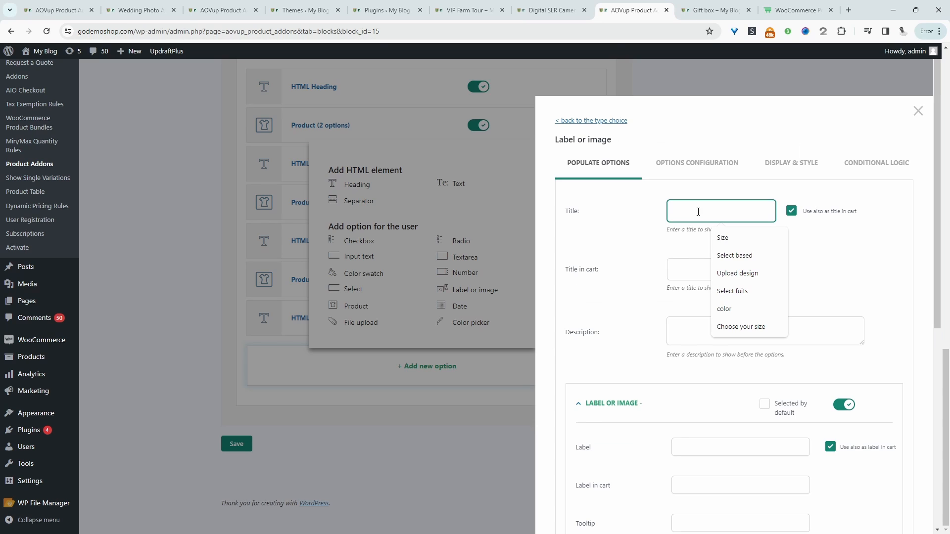
type("son")
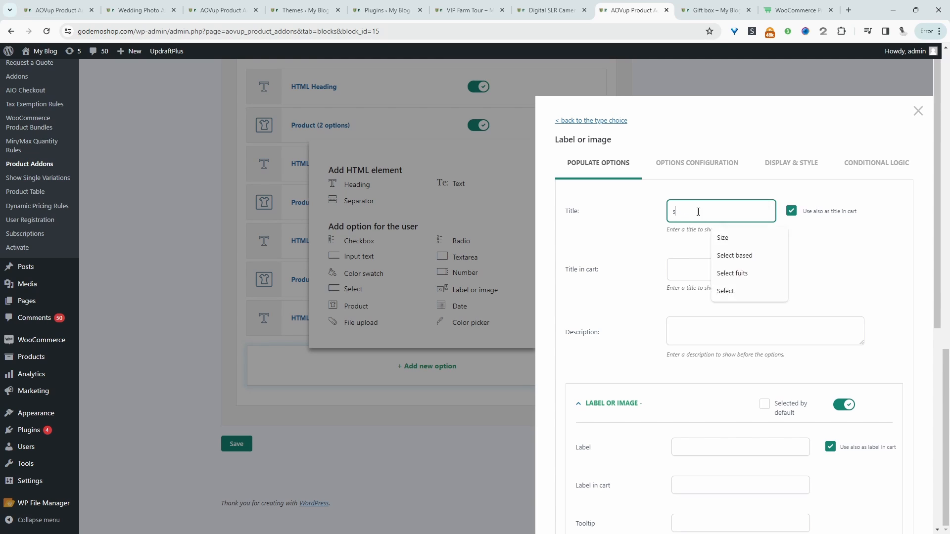
type("Sony")
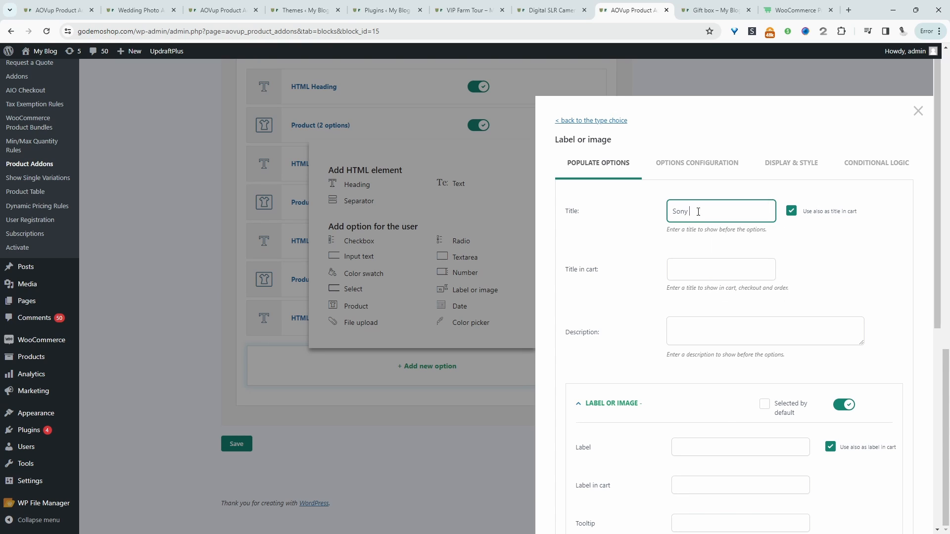
left_click(740, 239)
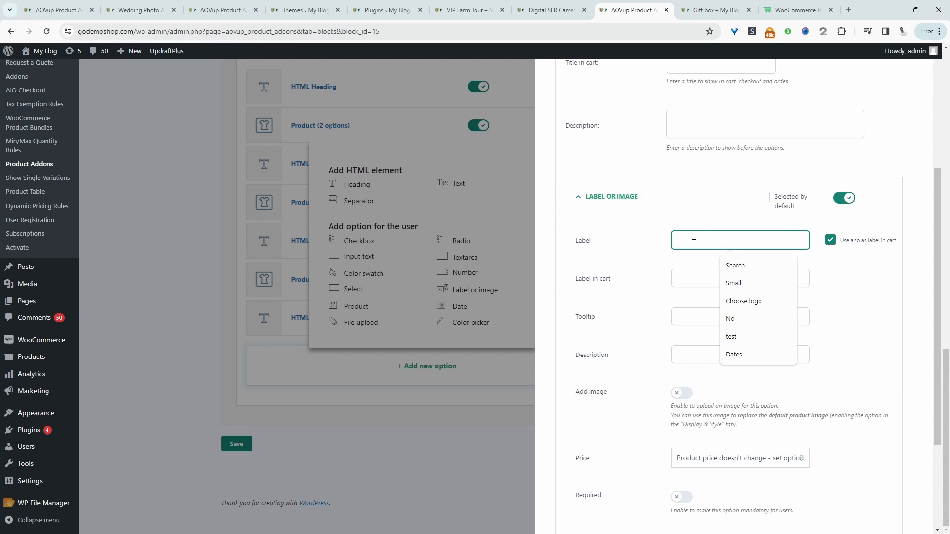
type("Include bag")
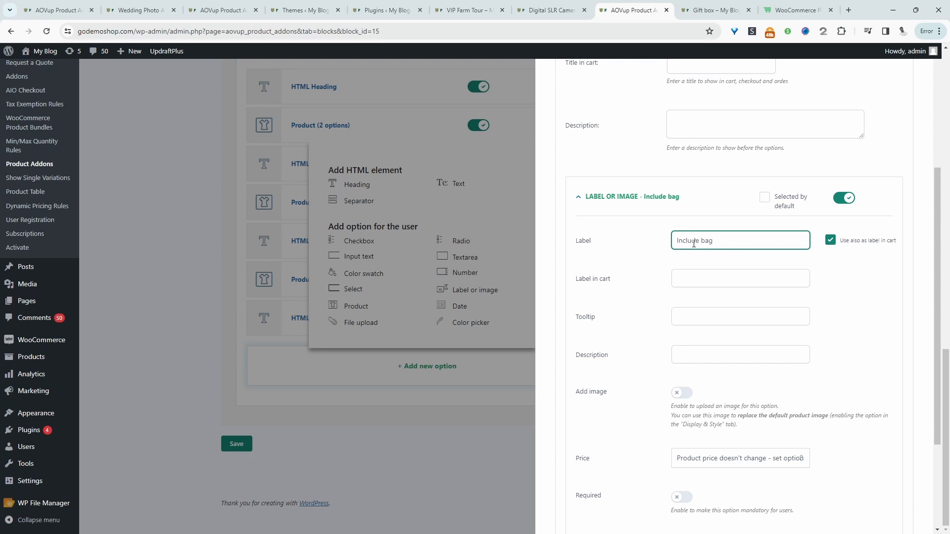
scroll("down", 3)
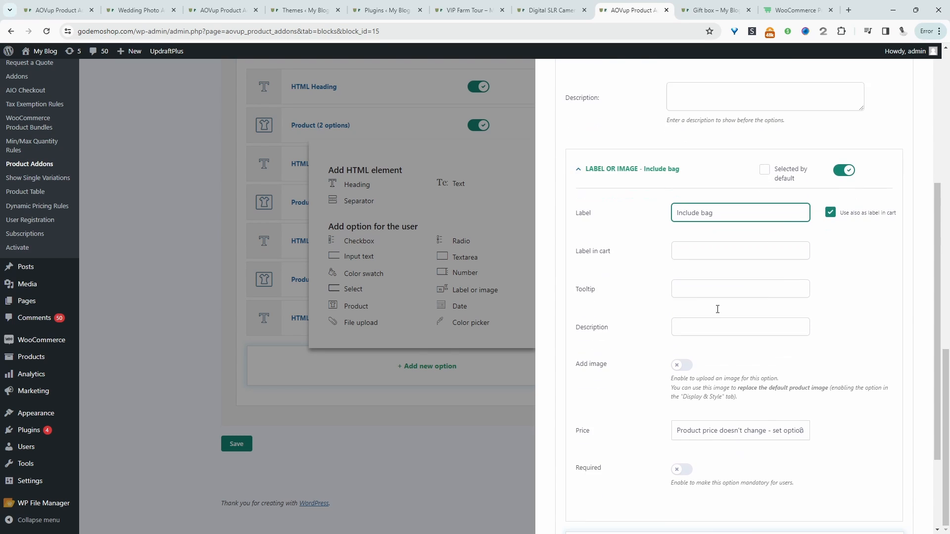
scroll("down", 3)
type("Free B")
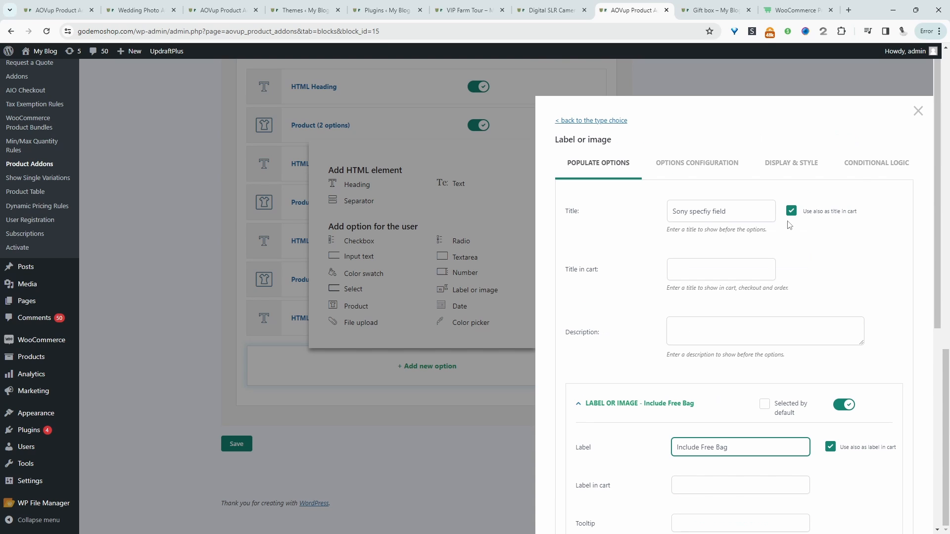
- Enable conditional logic on the option, set to show if any rule matches
left_click(875, 162)
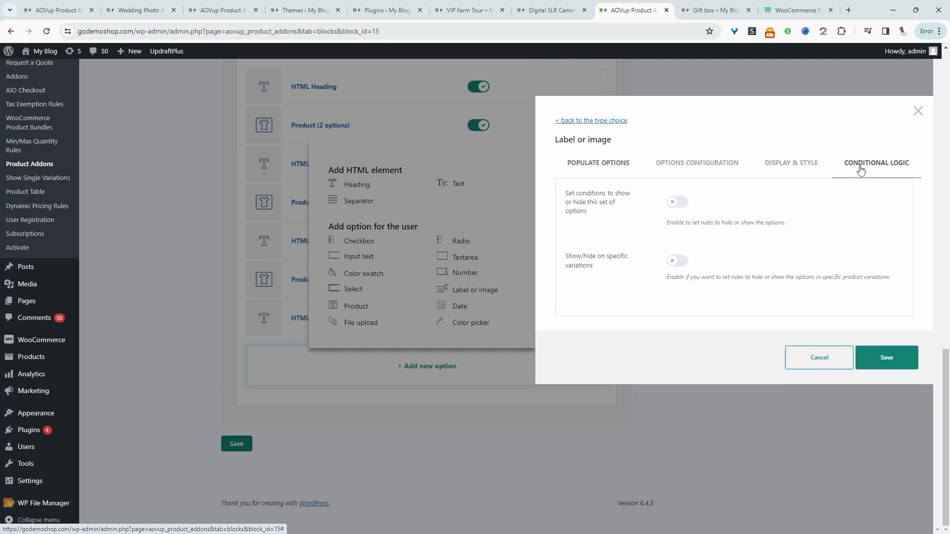
left_click(677, 202)
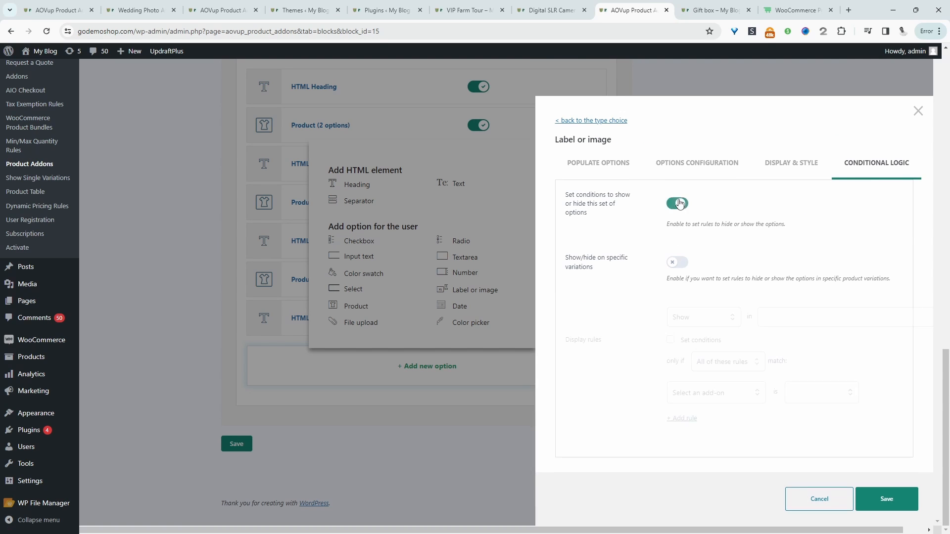
left_click(676, 203)
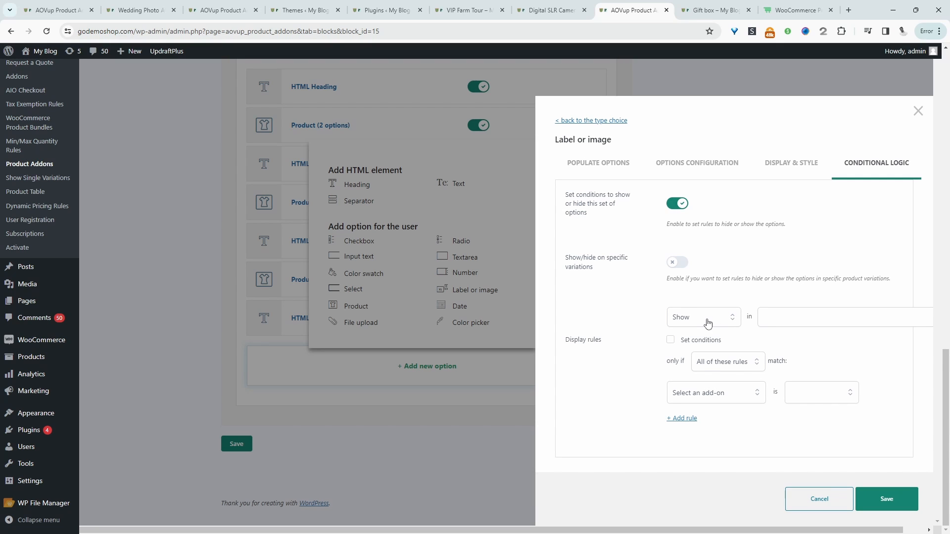
left_click(669, 339)
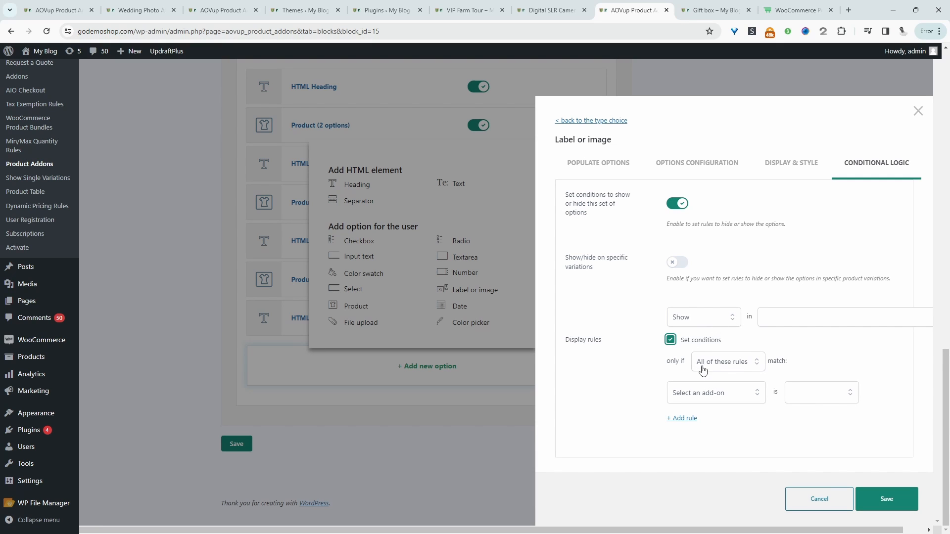
left_click(727, 361)
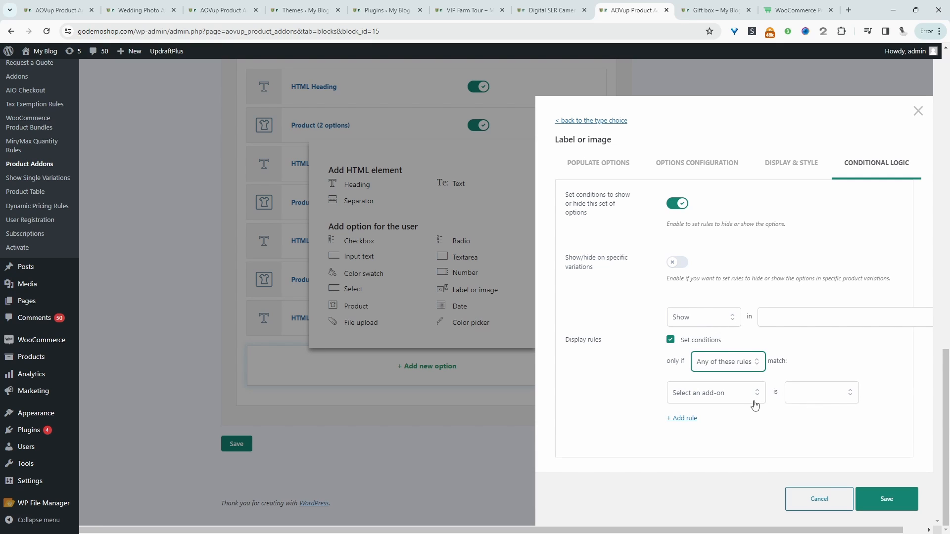
- Add the rule 'Sony Alpha 7CII is Selected', save the option and the whole add-on block
left_click(714, 392)
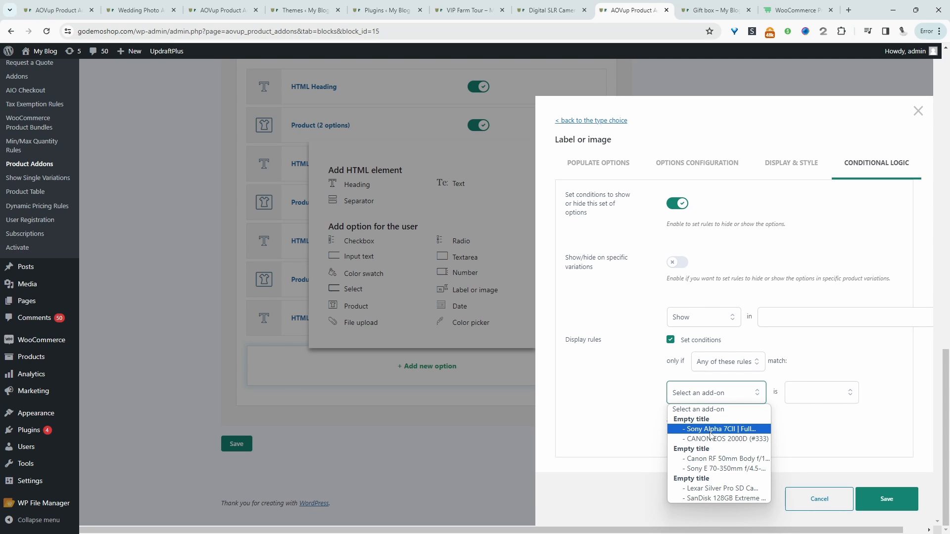
left_click(721, 428)
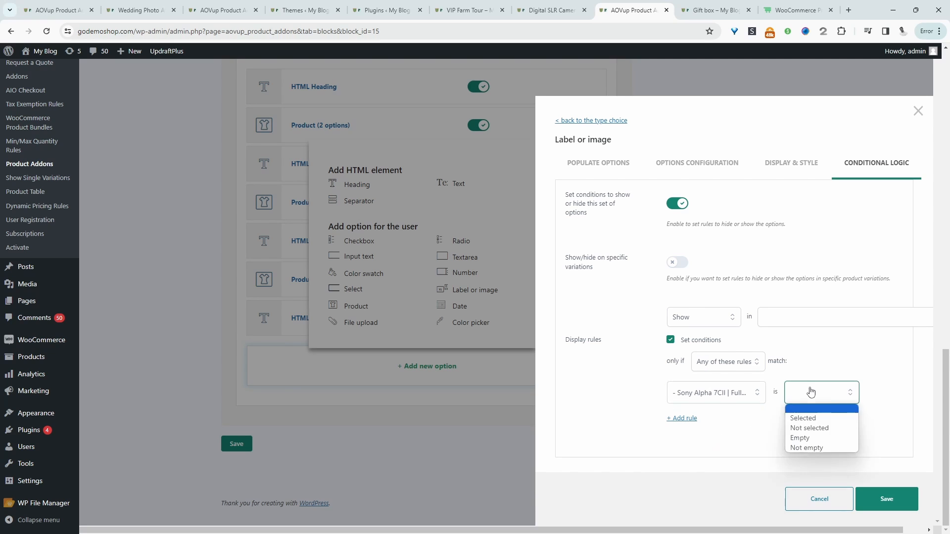
left_click(802, 417)
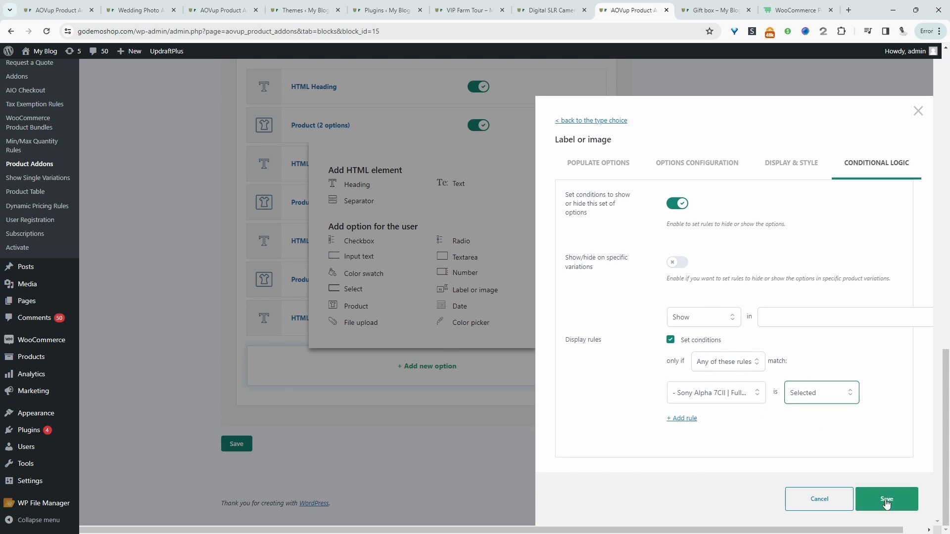
left_click(885, 498)
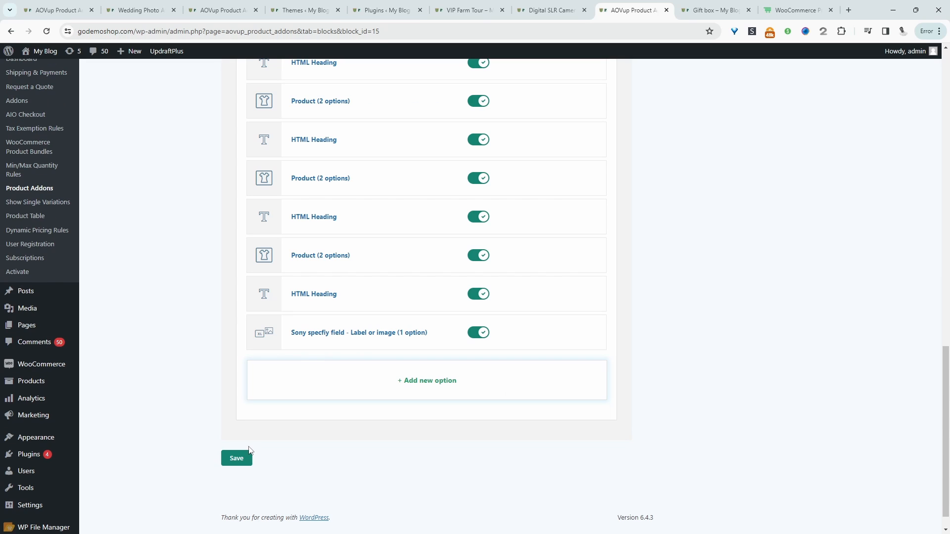
left_click(237, 458)
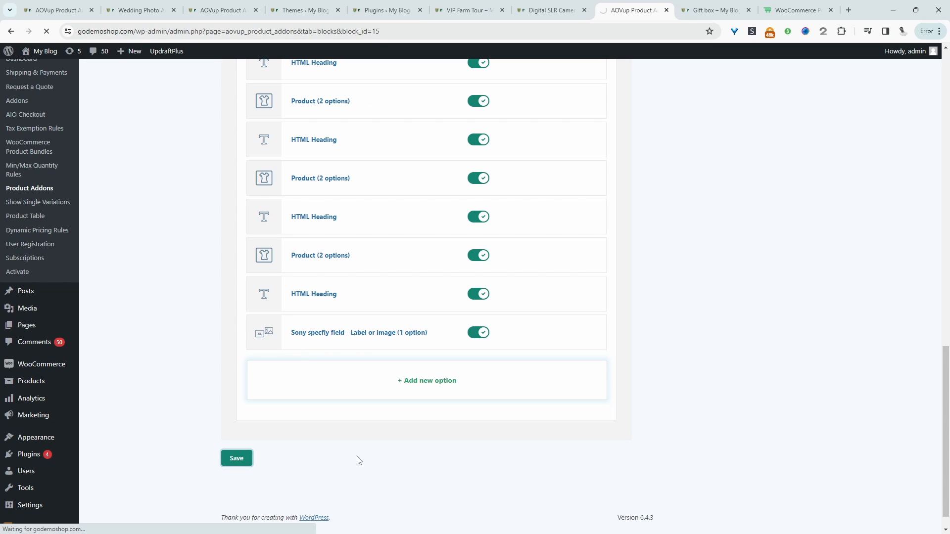
- Reload the camera kit page and pick the Sony body, lens and Lexar Silver Pro card
left_click(548, 10)
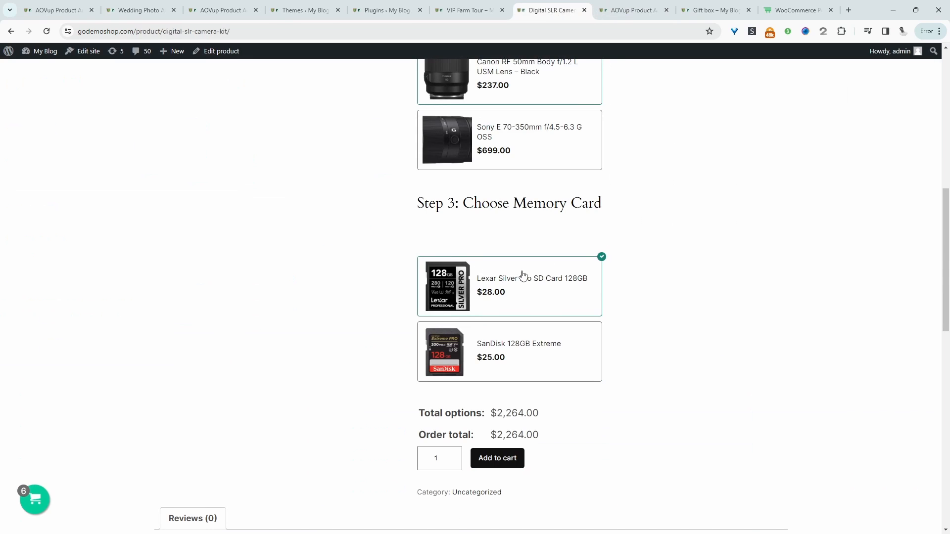
scroll("up", 3)
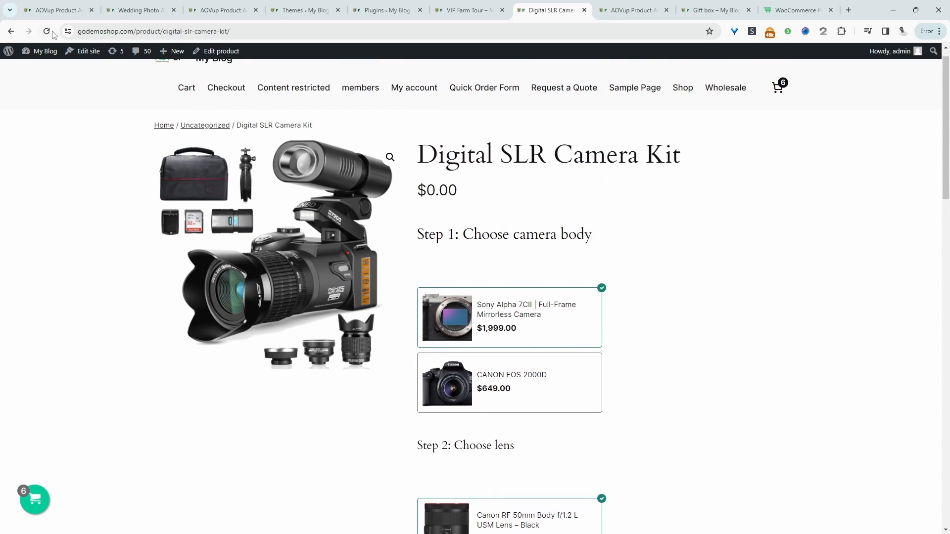
scroll("down", 3)
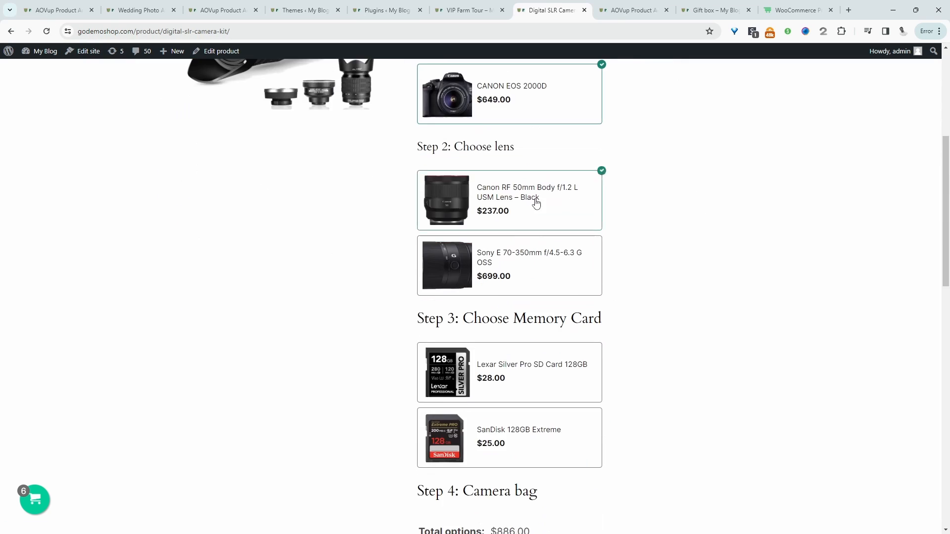
scroll("down", 3)
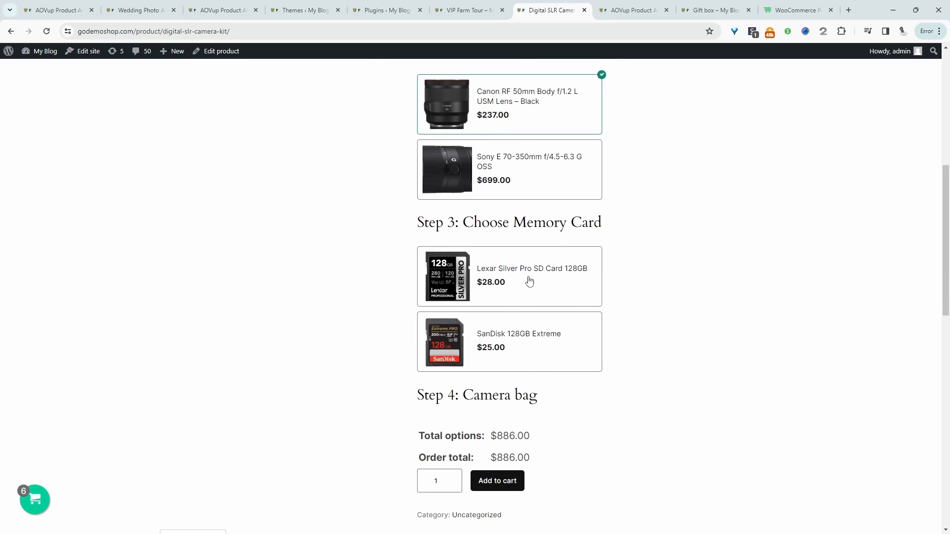
left_click(508, 276)
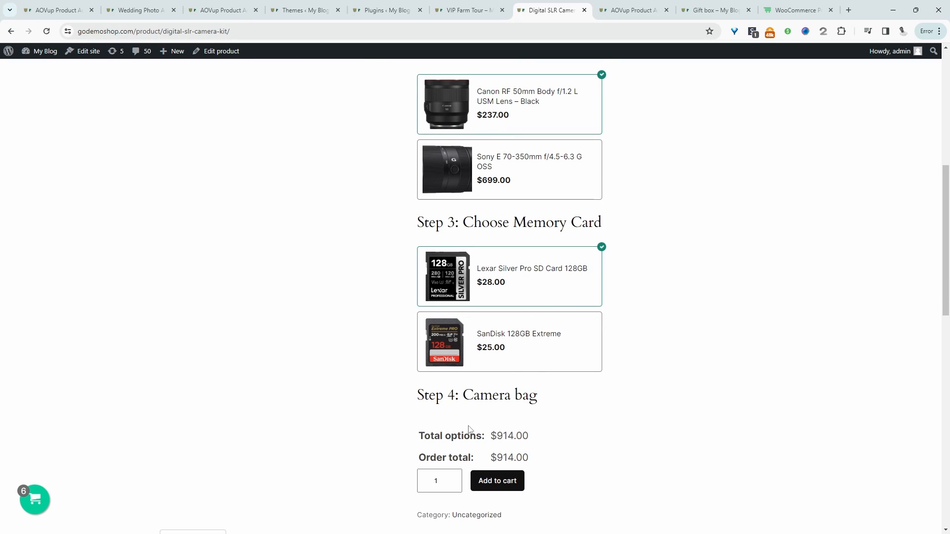
mouse_move(501, 424)
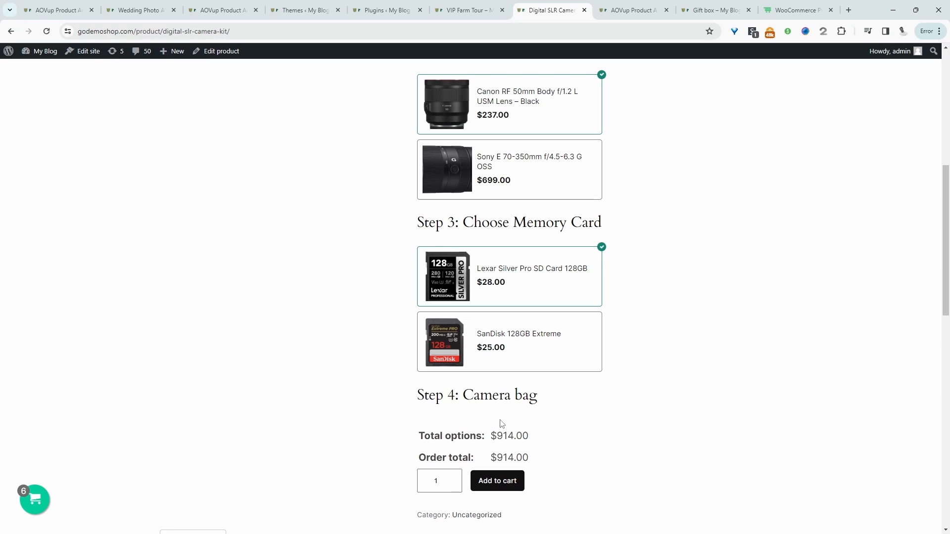
- Tick Include Free Bag under Step 4, bringing the total to $2,264
scroll("up", 3)
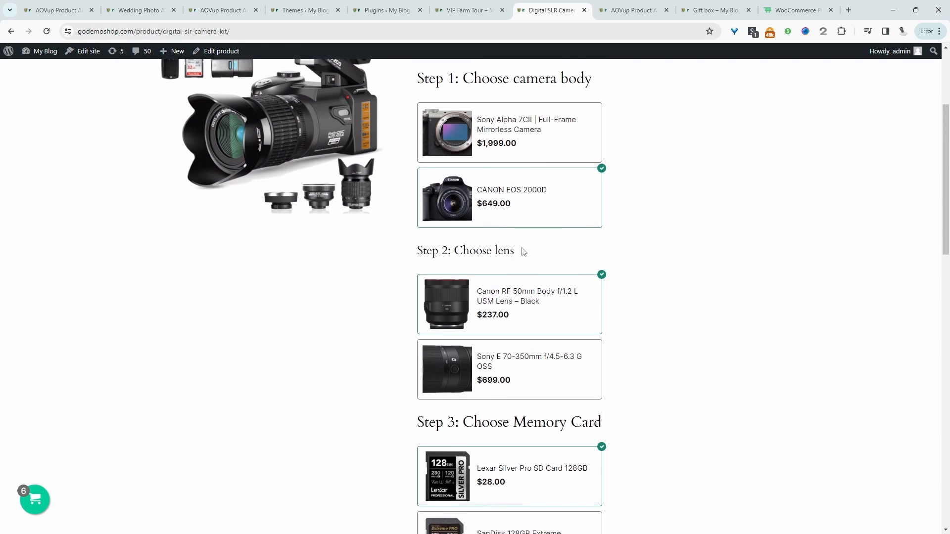
scroll("up", 3)
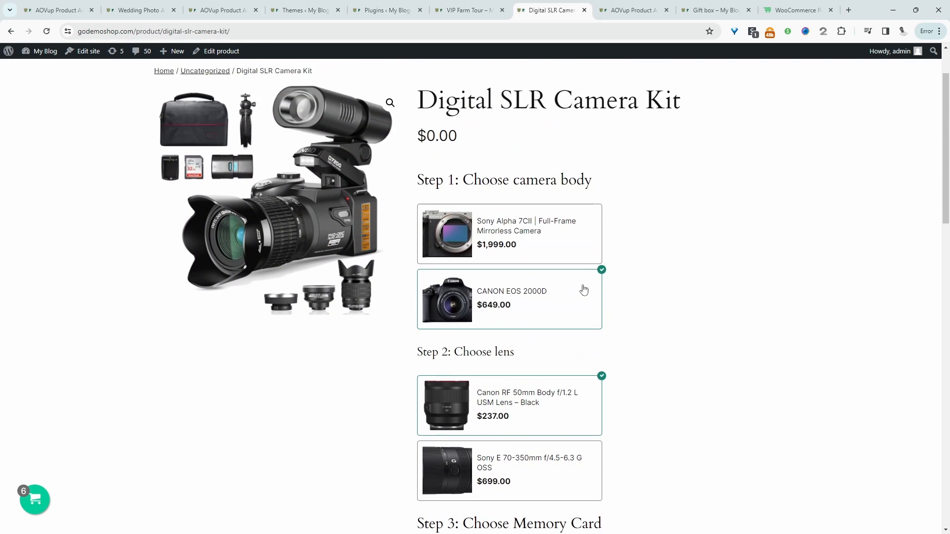
scroll("down", 3)
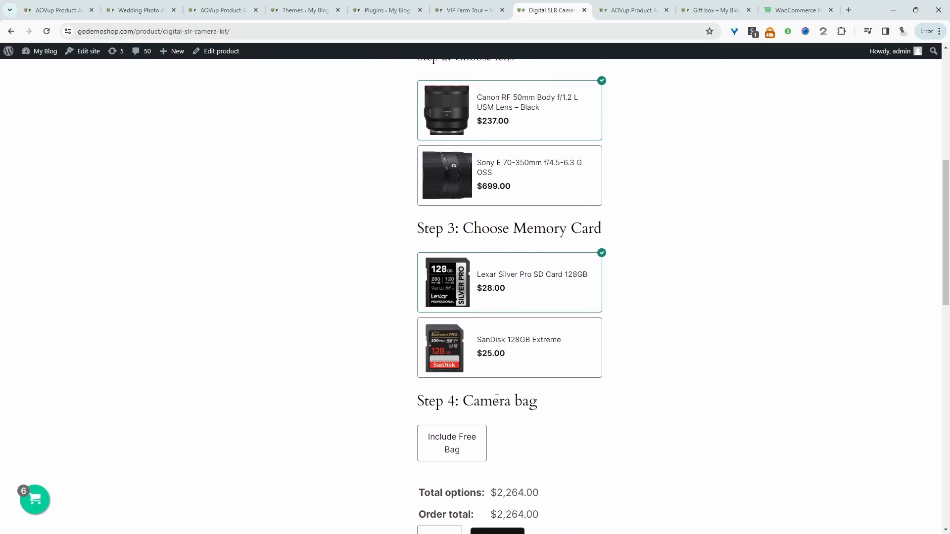
left_click(451, 444)
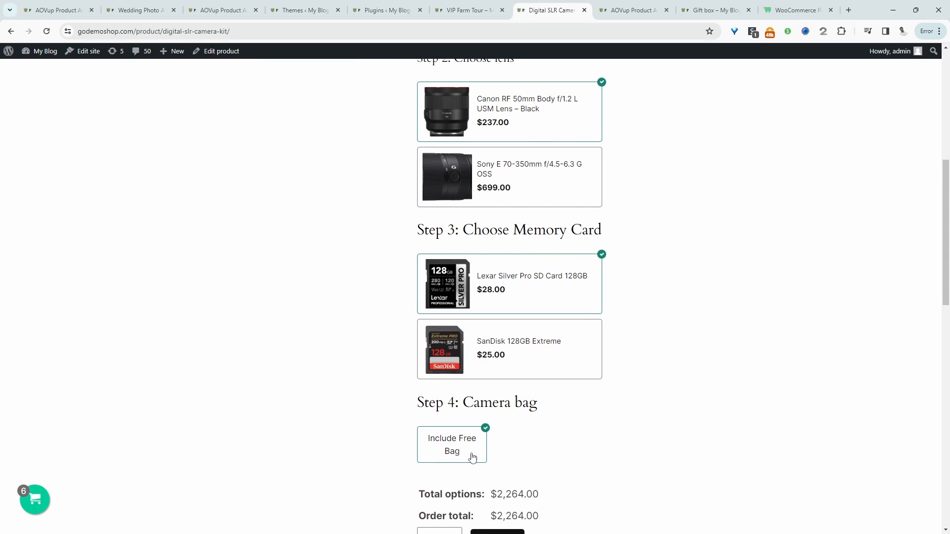